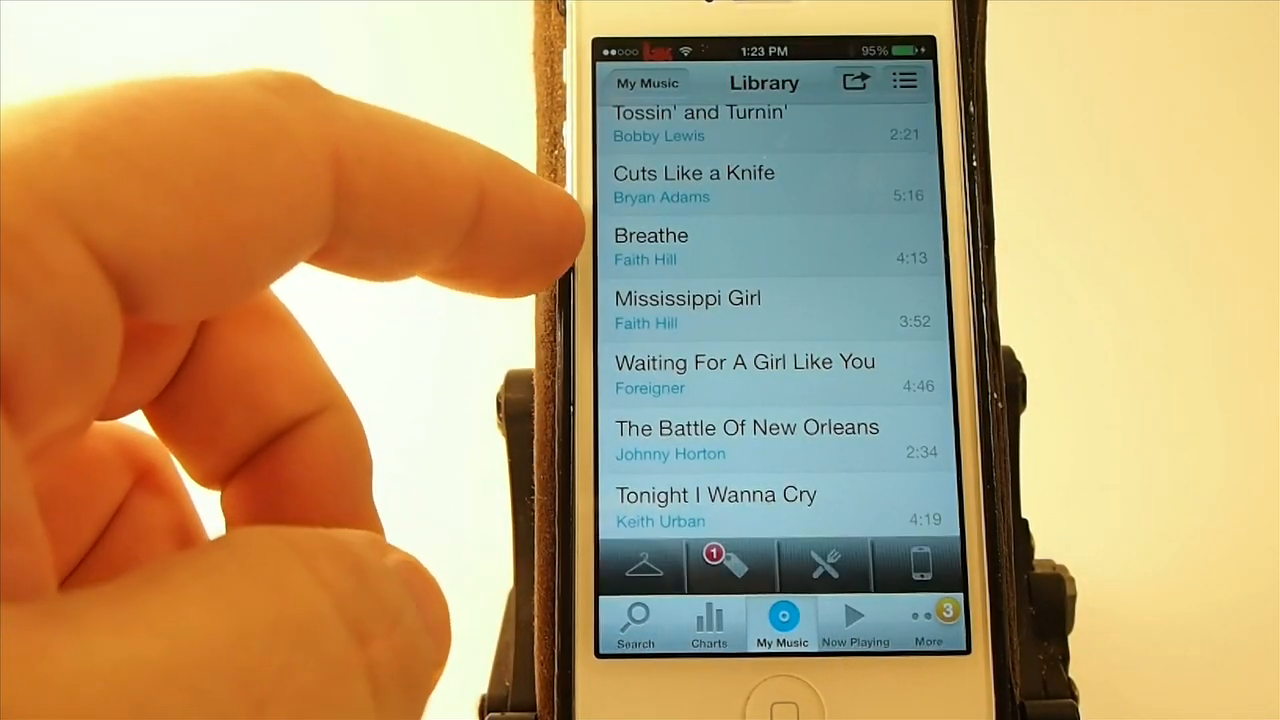
Play Faith Hill's 'Breathe' from the Music Box library, then open the device file browser.
{"action": "left_click", "coordinate": [665, 235]}
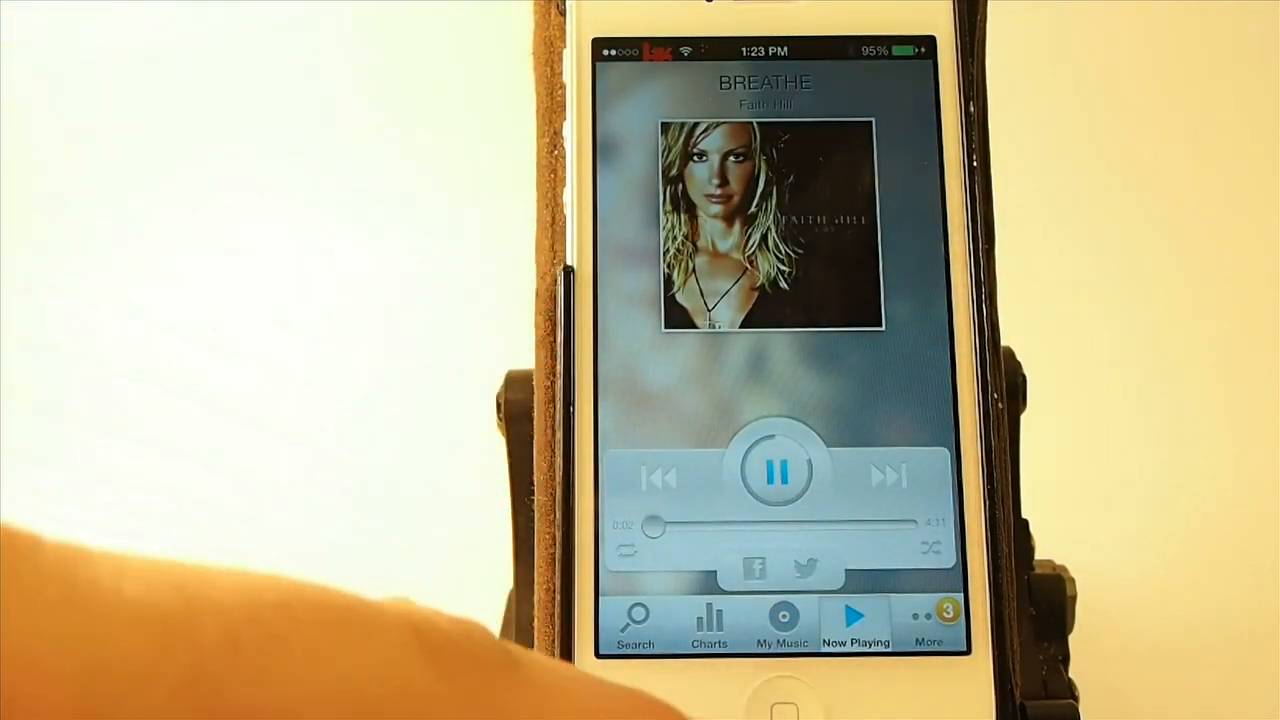
{"action": "left_click", "coordinate": [782, 620]}
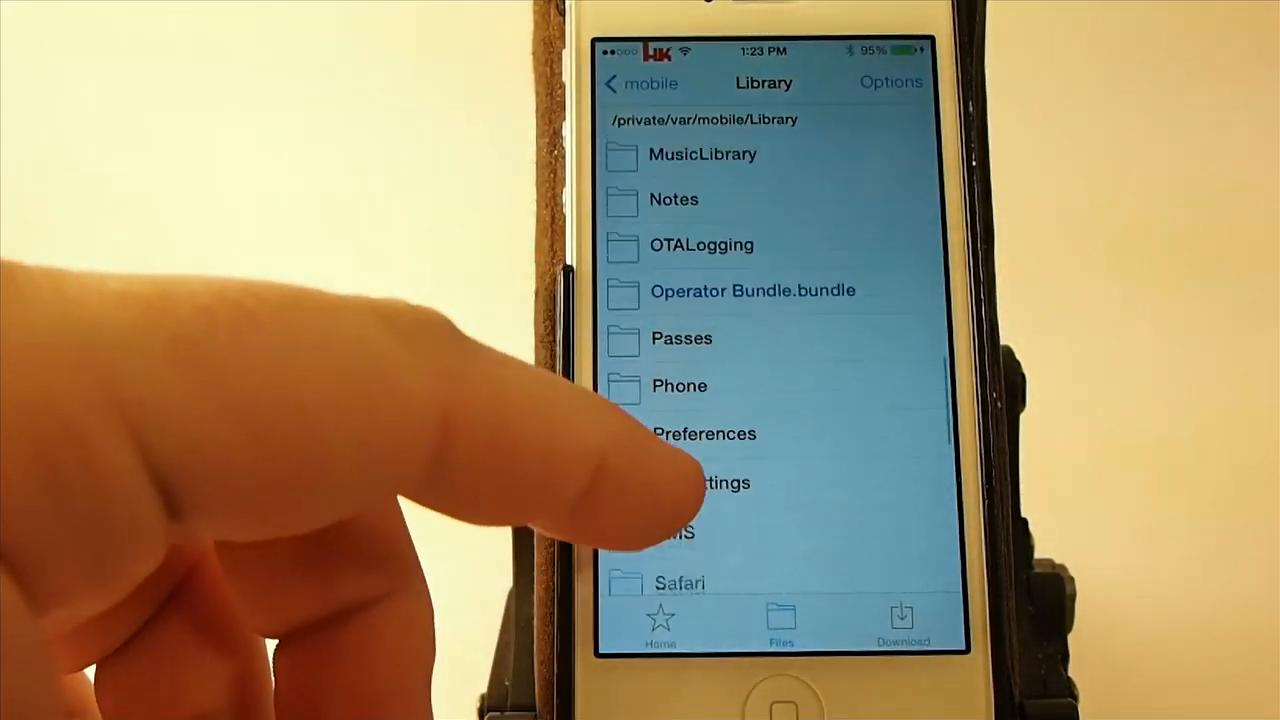
Import 'Mississippi Girl.mp3' and a second file from /private/var/mobile/Library into music.
{"action": "scroll", "scroll_direction": "down", "scroll_amount": 3}
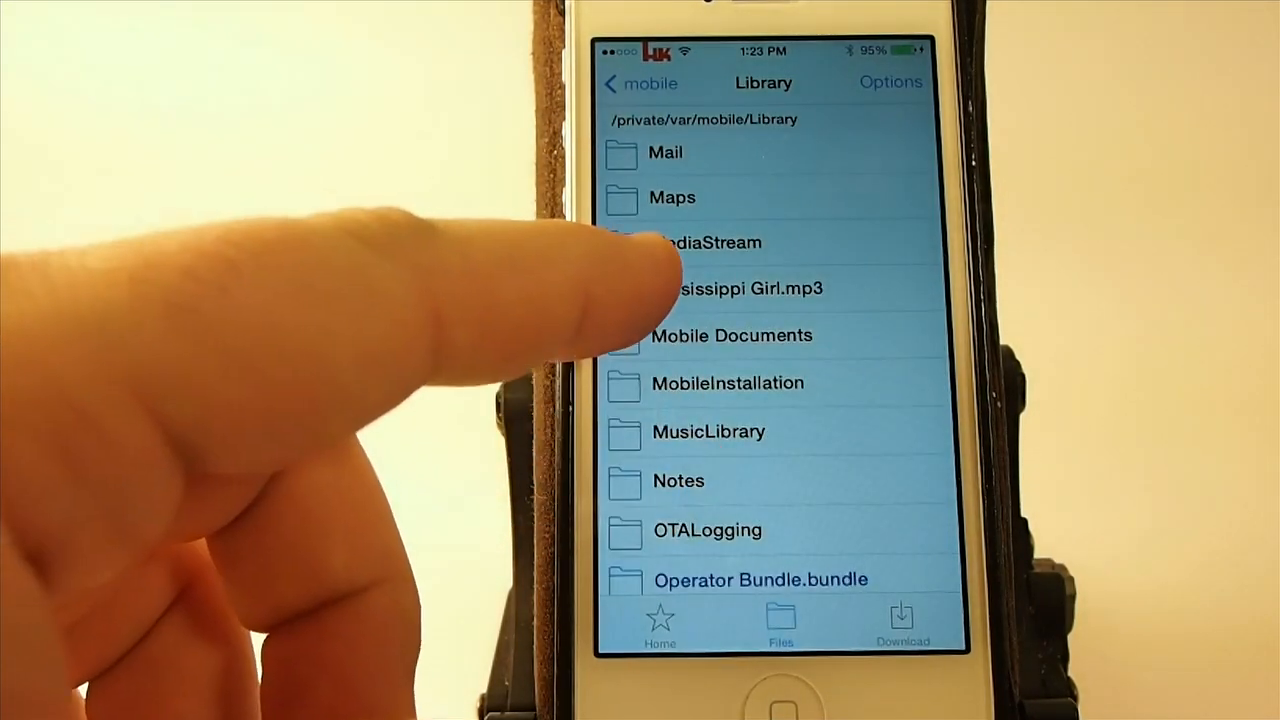
{"action": "left_click", "coordinate": [737, 288]}
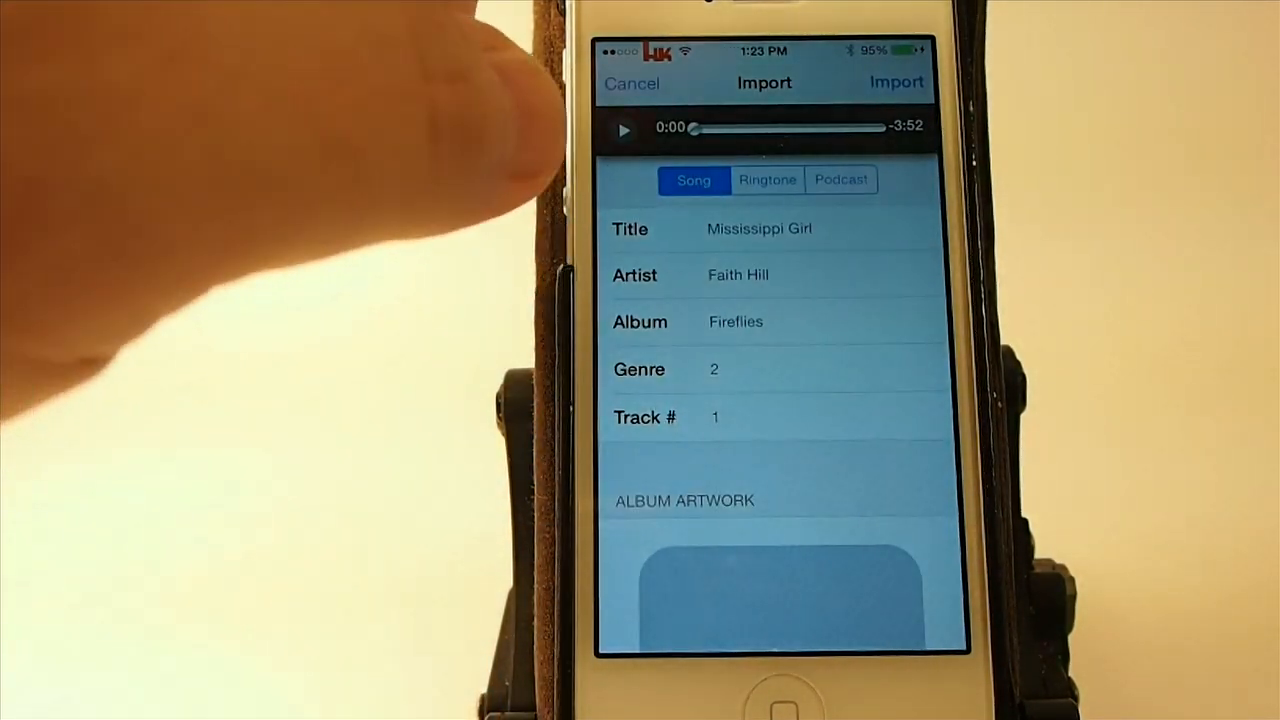
{"action": "left_click", "coordinate": [895, 82]}
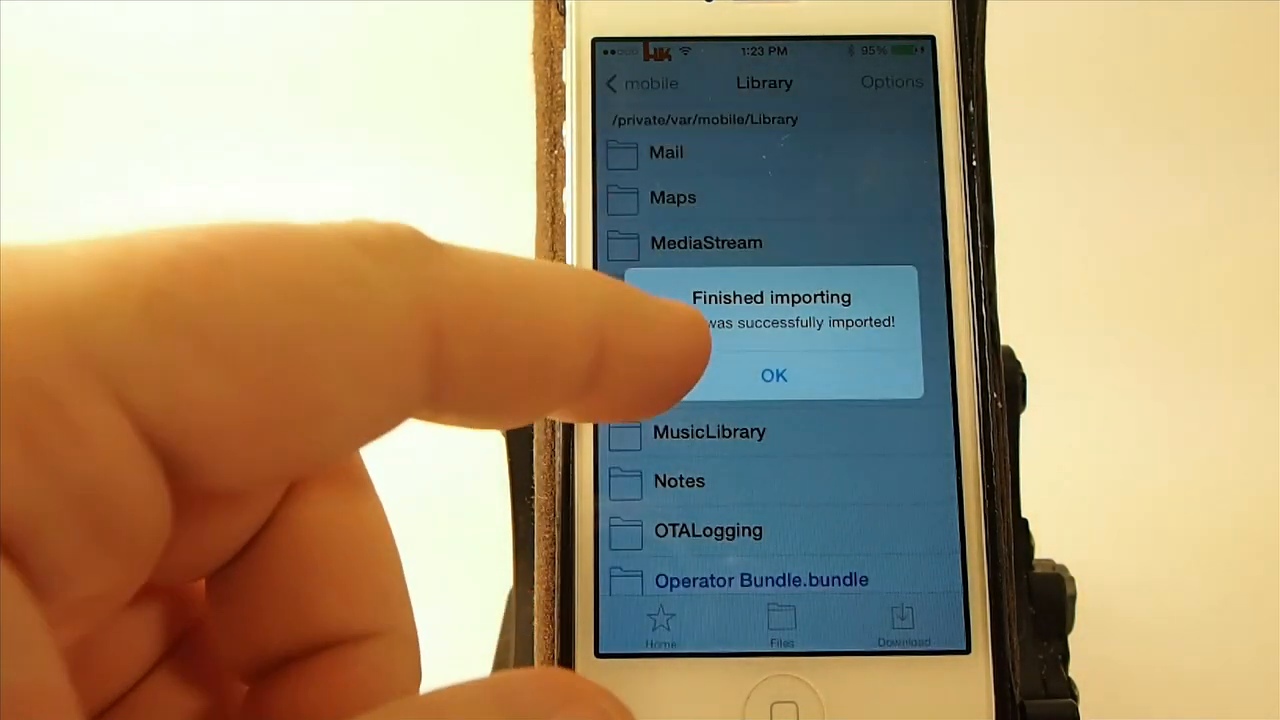
{"action": "left_click", "coordinate": [774, 375]}
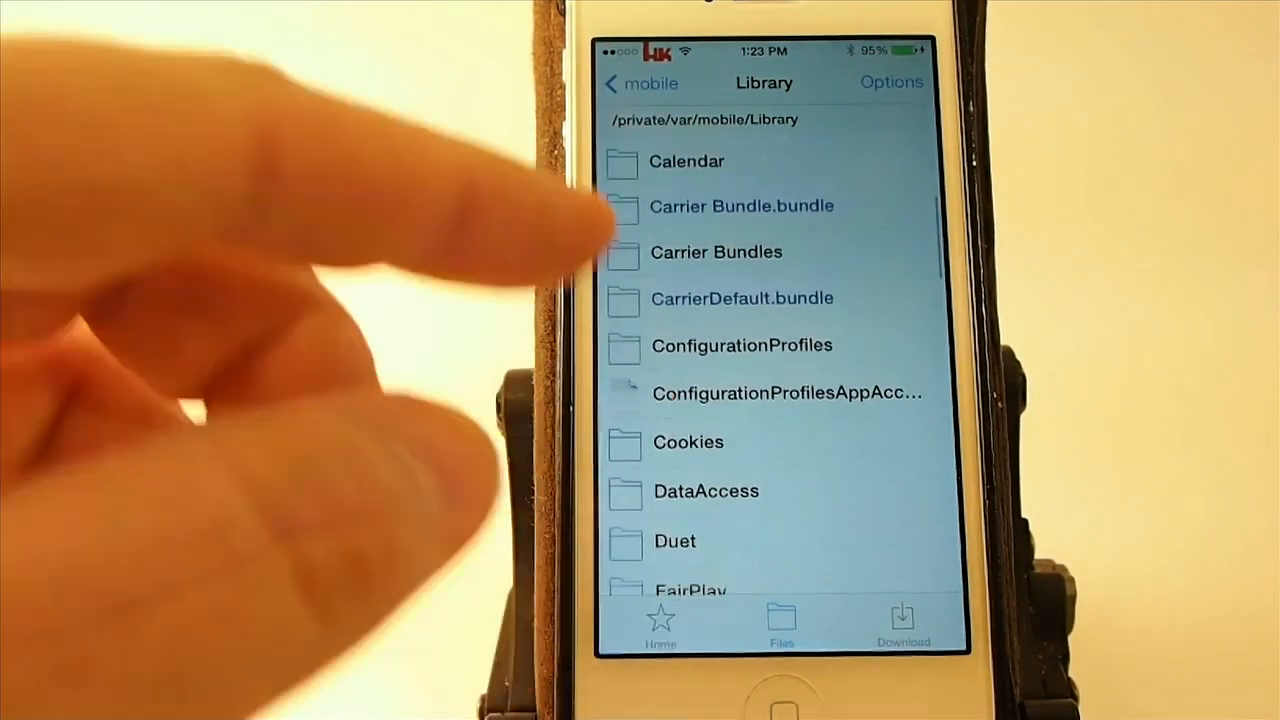
{"action": "scroll", "scroll_direction": "down", "scroll_amount": 3}
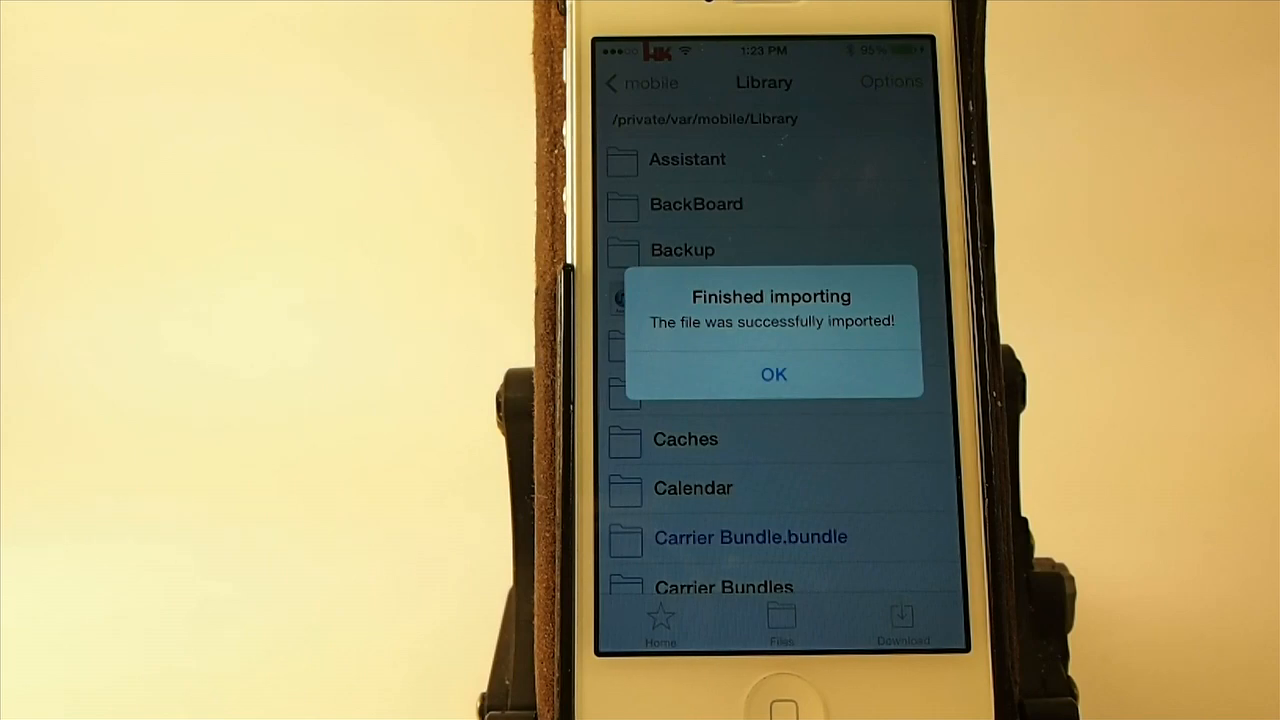
{"action": "left_click", "coordinate": [773, 374]}
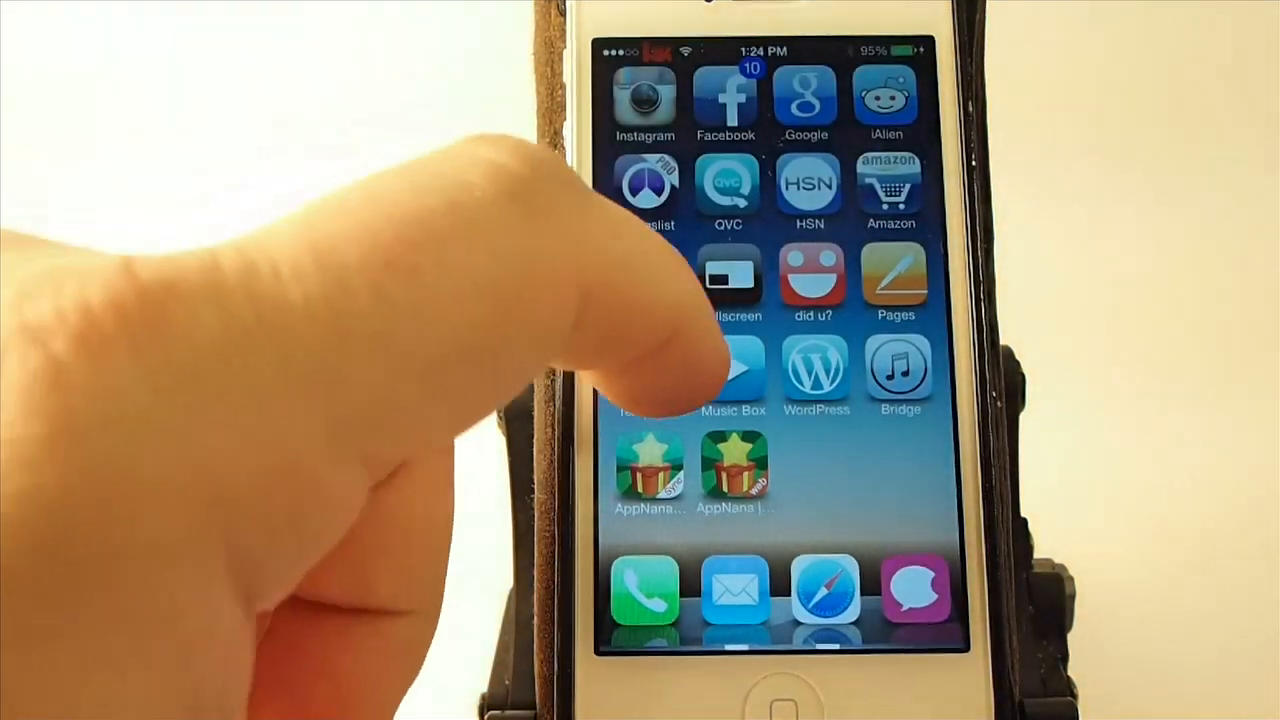
Open the iPhone Music app and scroll its 147-song list to Breathe.
{"action": "scroll", "scroll_direction": "left", "scroll_amount": 3}
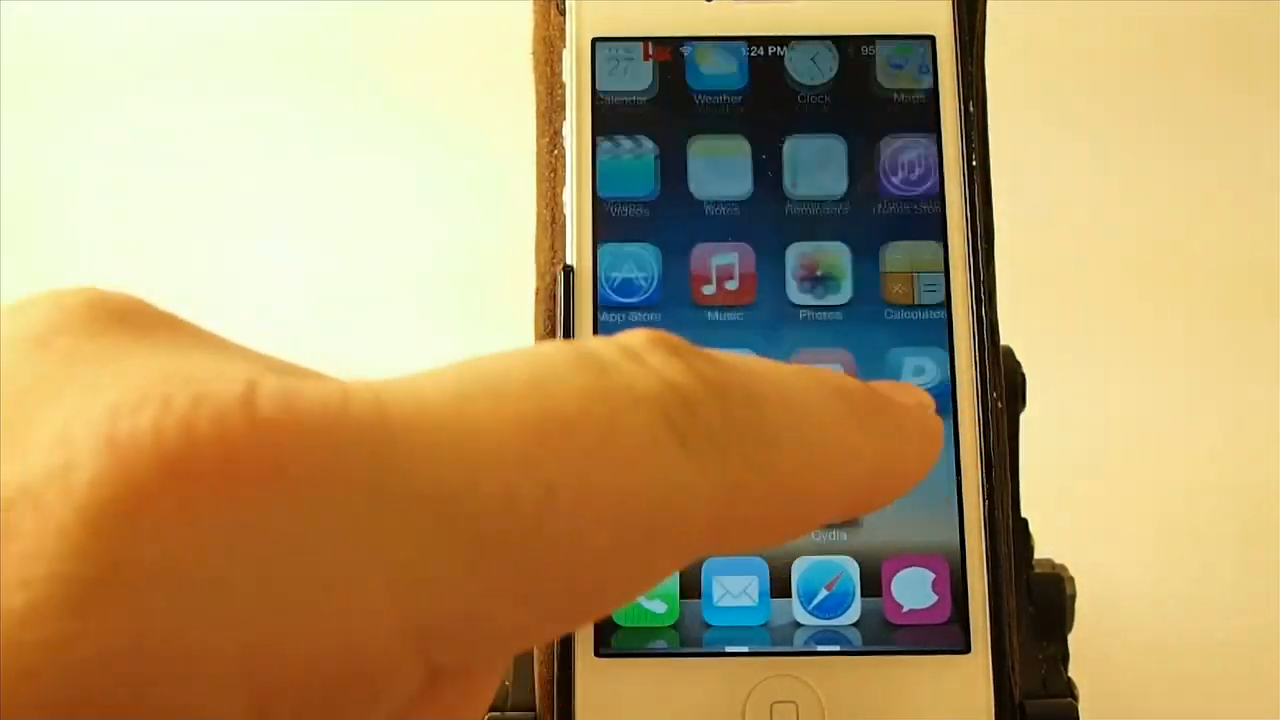
{"action": "left_click", "coordinate": [723, 275]}
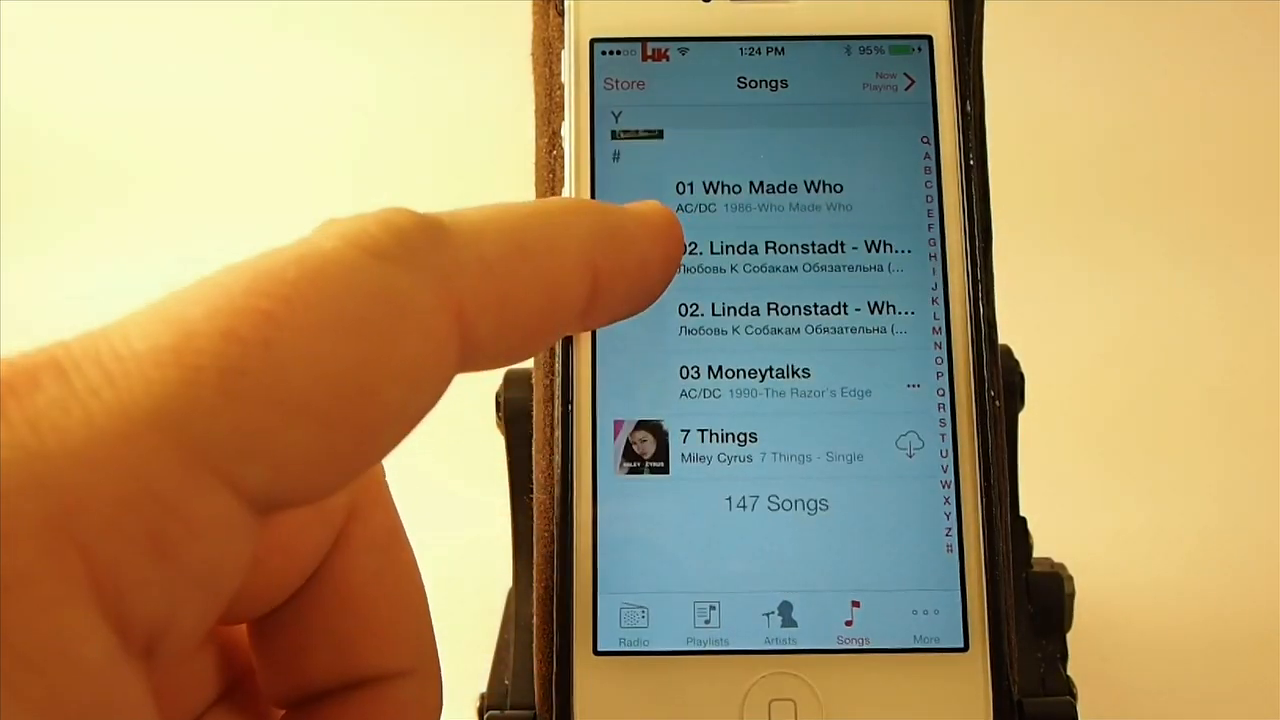
{"action": "scroll", "scroll_direction": "down", "scroll_amount": 3}
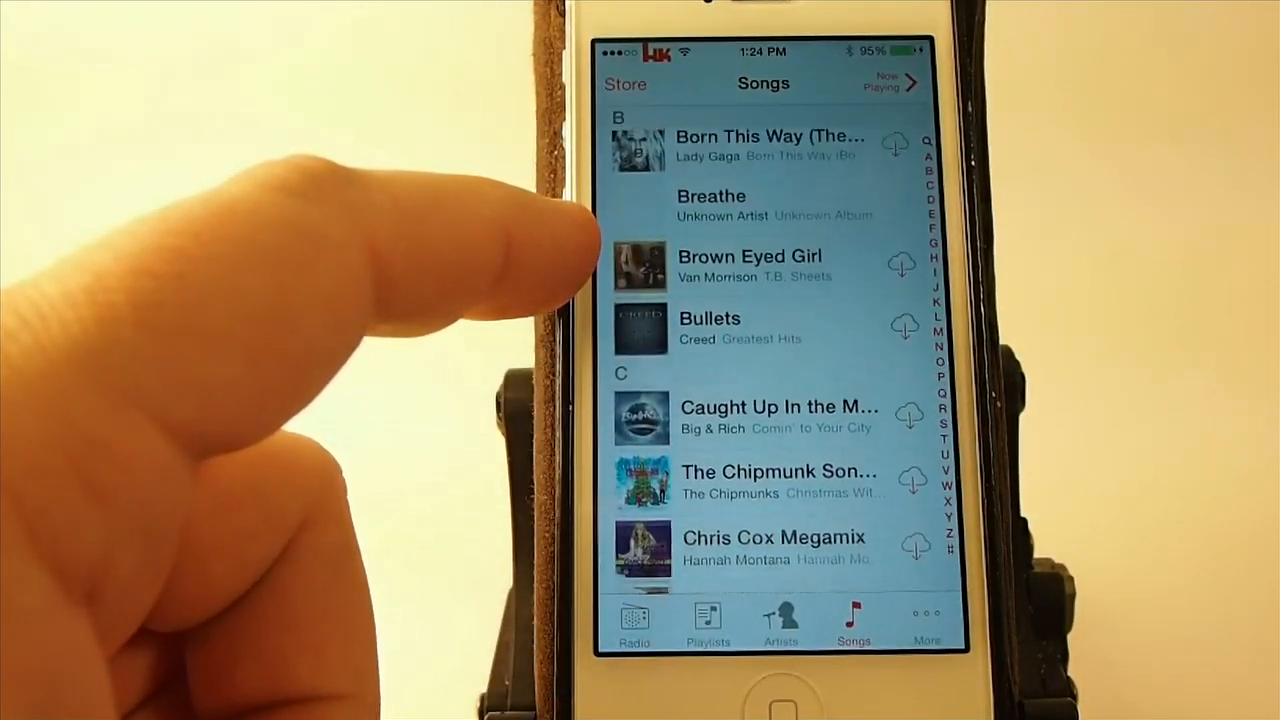
{"action": "scroll", "scroll_direction": "down", "scroll_amount": 3}
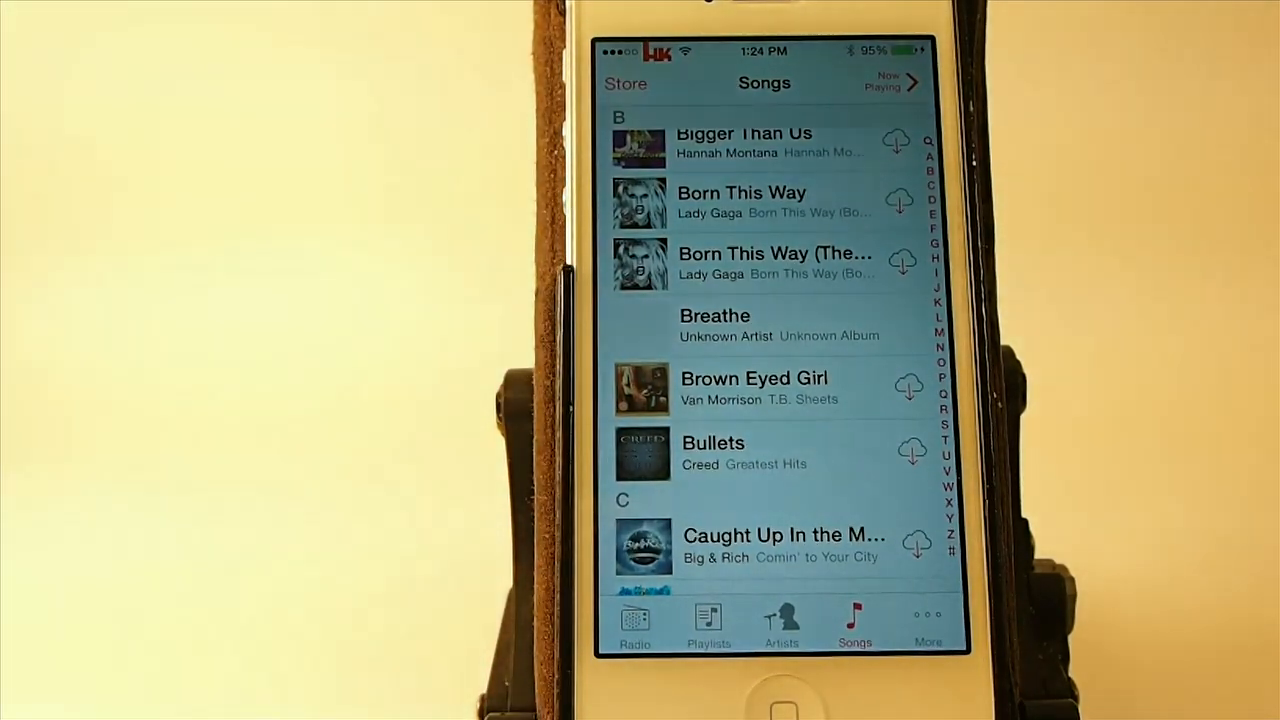
{"action": "scroll", "scroll_direction": "down", "scroll_amount": 3}
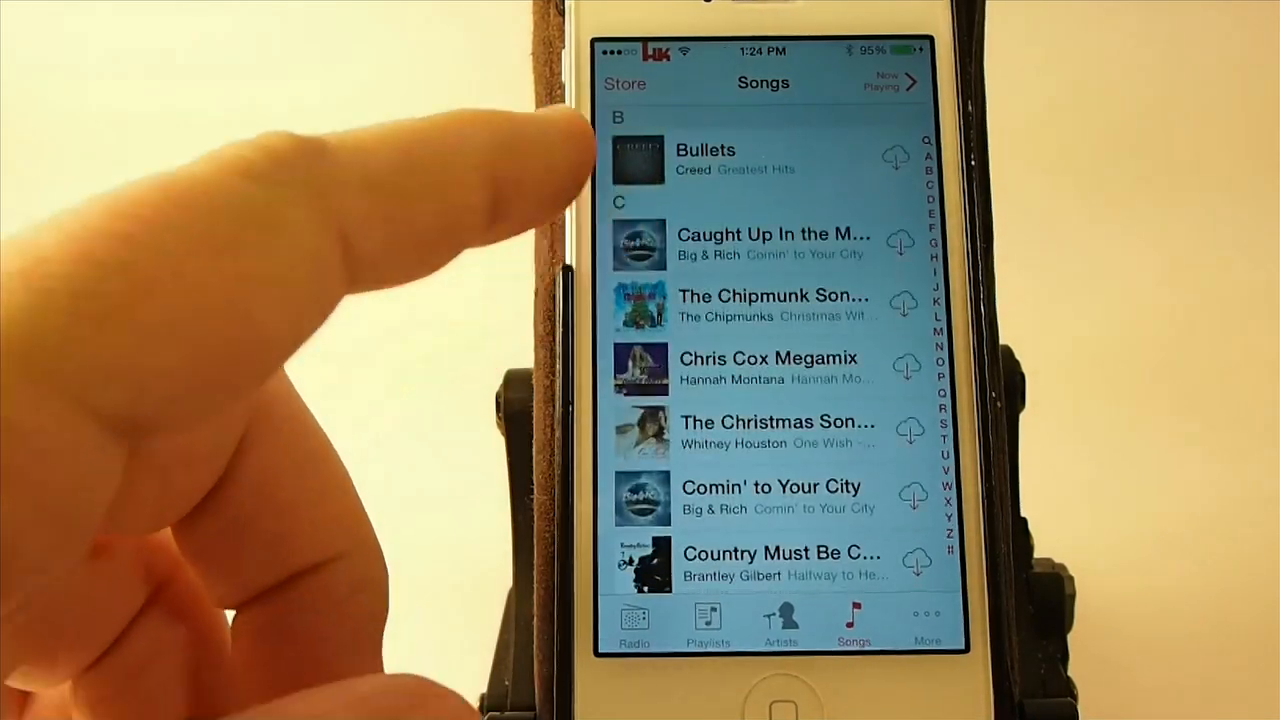
{"action": "scroll", "scroll_direction": "down", "scroll_amount": 3}
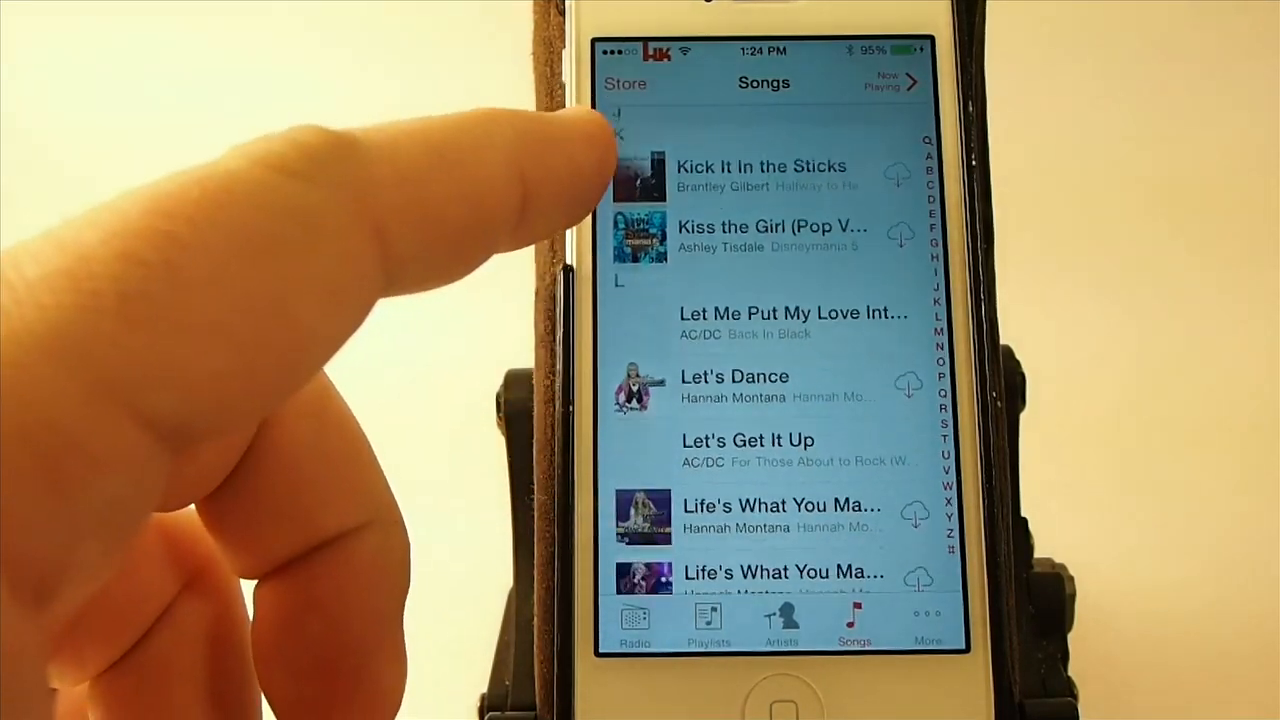
{"action": "scroll", "scroll_direction": "down", "scroll_amount": 3}
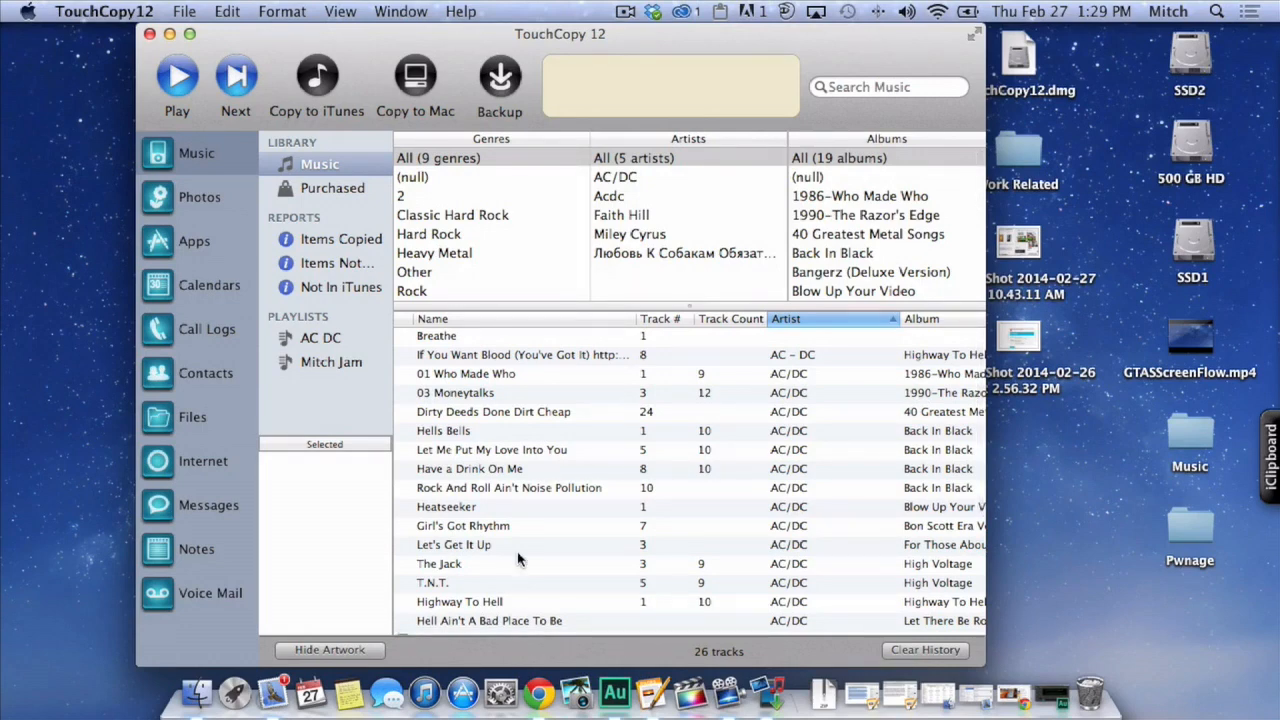
Copy Faith Hill's 'Mississippi Girl' from Fireflies to iTunes, then quit TouchCopy 12.
{"action": "left_click", "coordinate": [621, 214]}
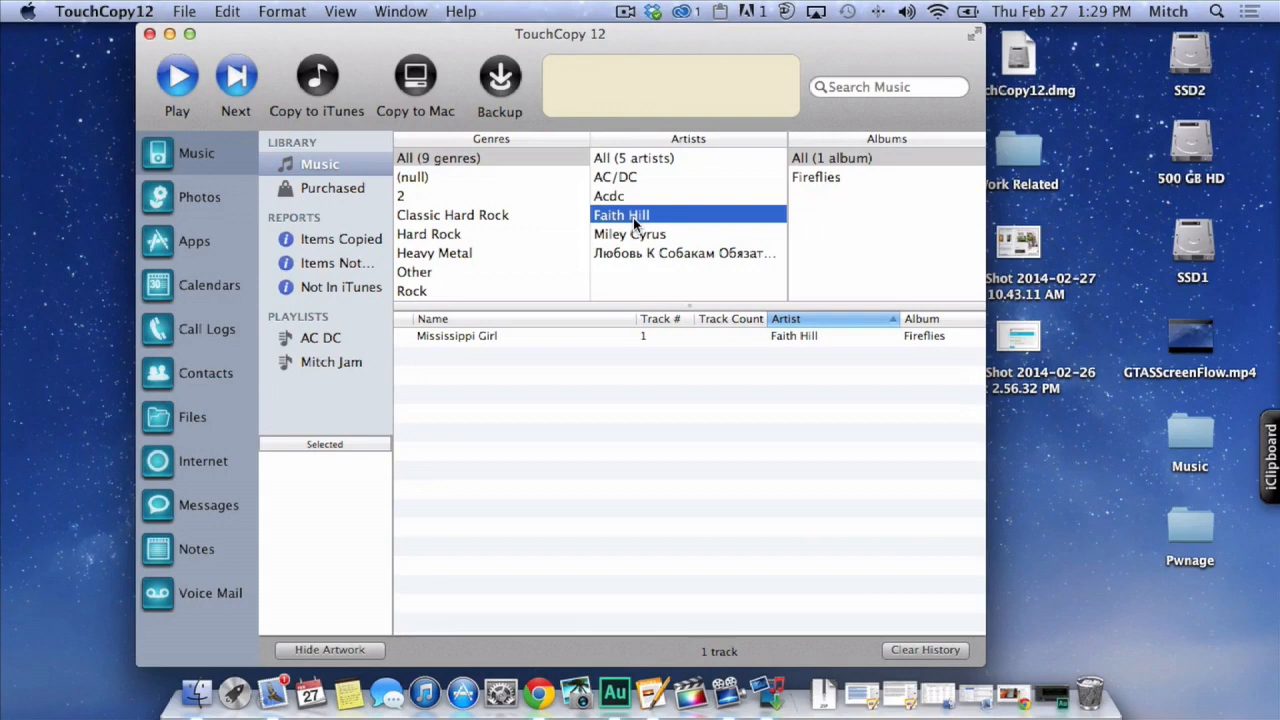
{"action": "left_click", "coordinate": [816, 177]}
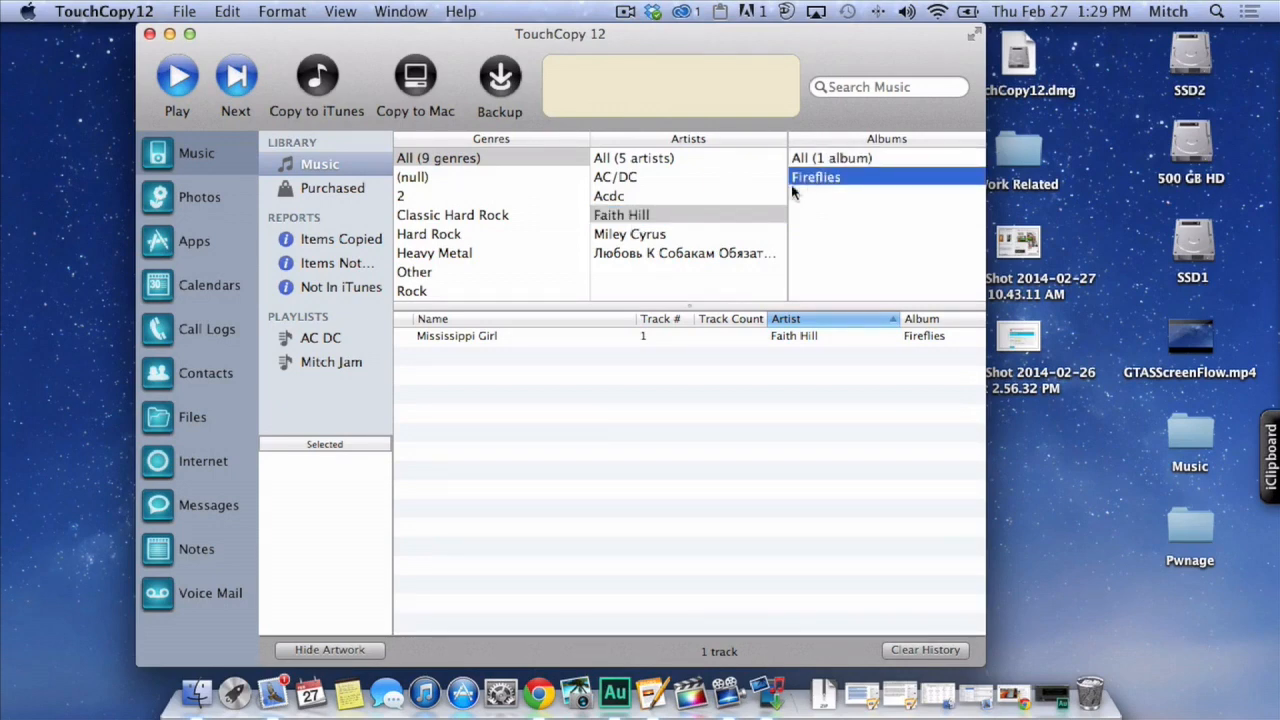
{"action": "left_click", "coordinate": [456, 335]}
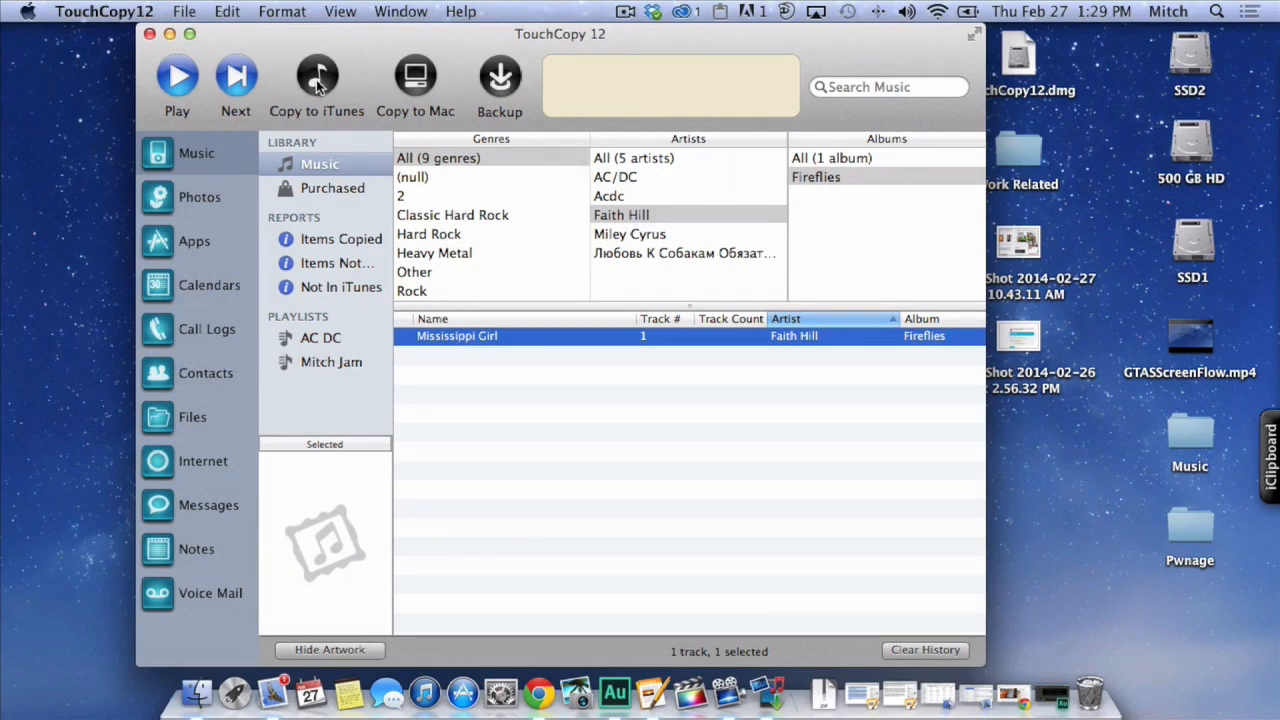
{"action": "left_click", "coordinate": [316, 85]}
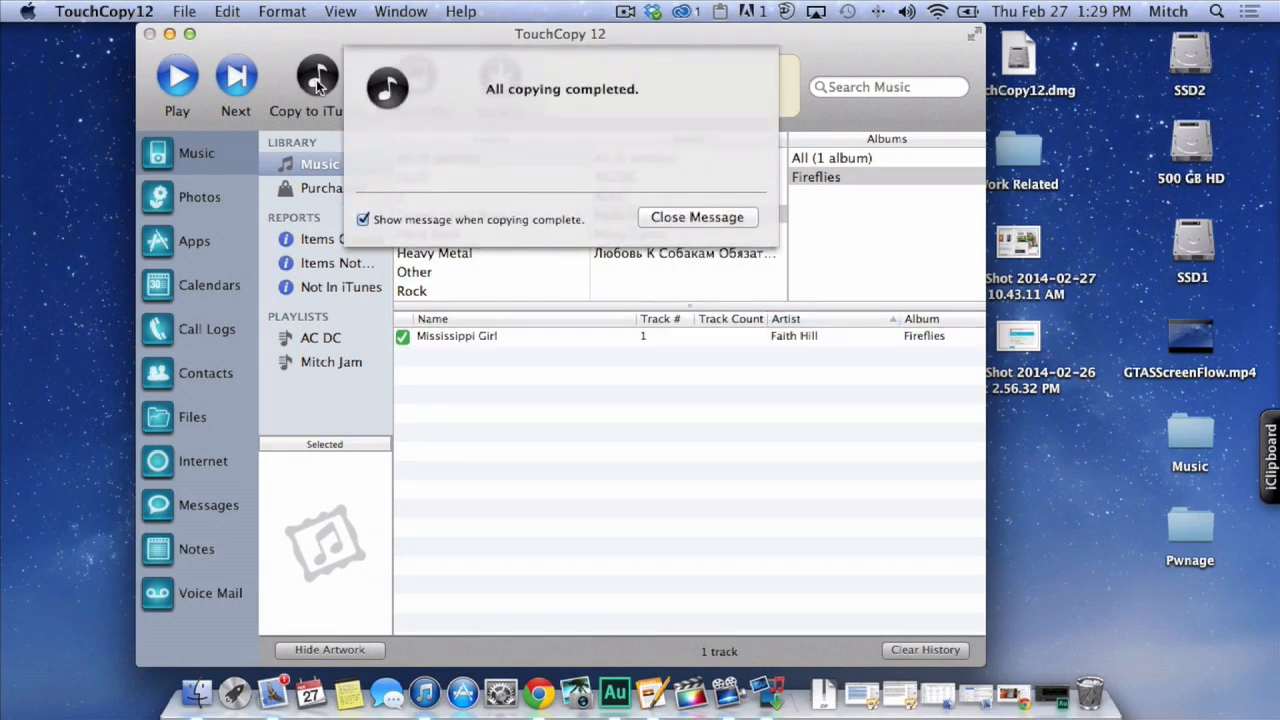
{"action": "mouse_move", "coordinate": [683, 191]}
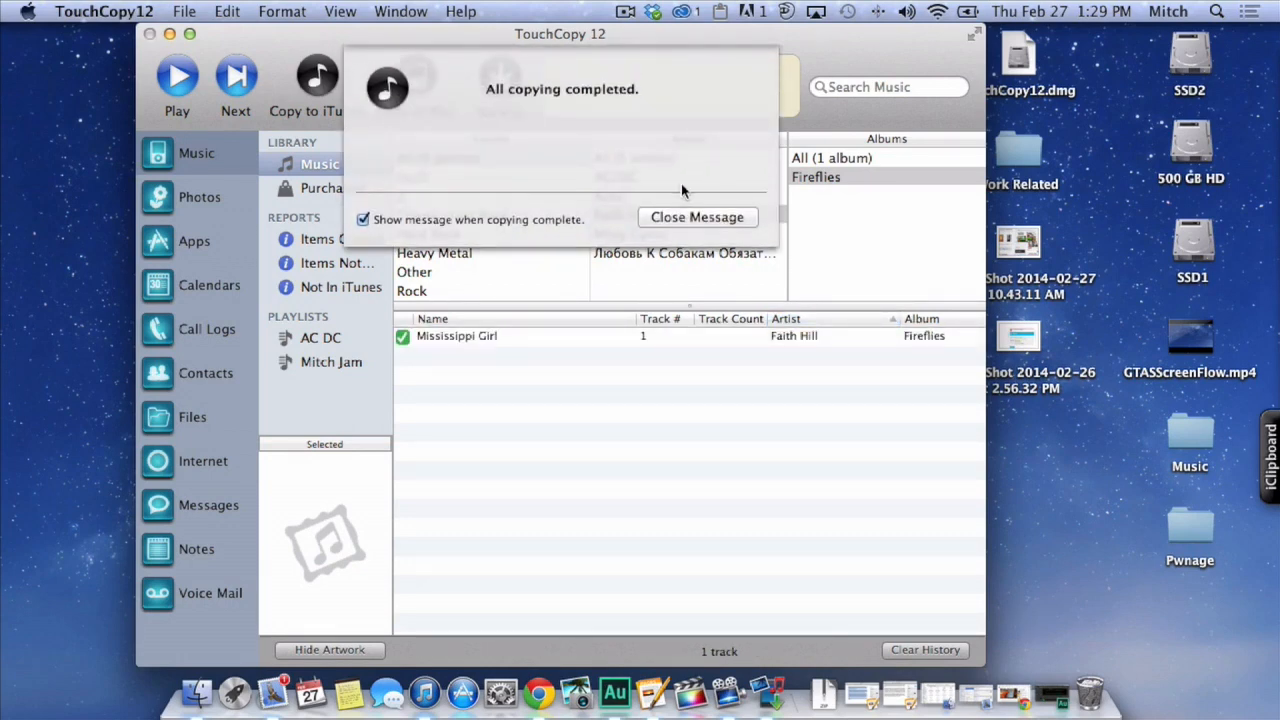
{"action": "left_click", "coordinate": [697, 217]}
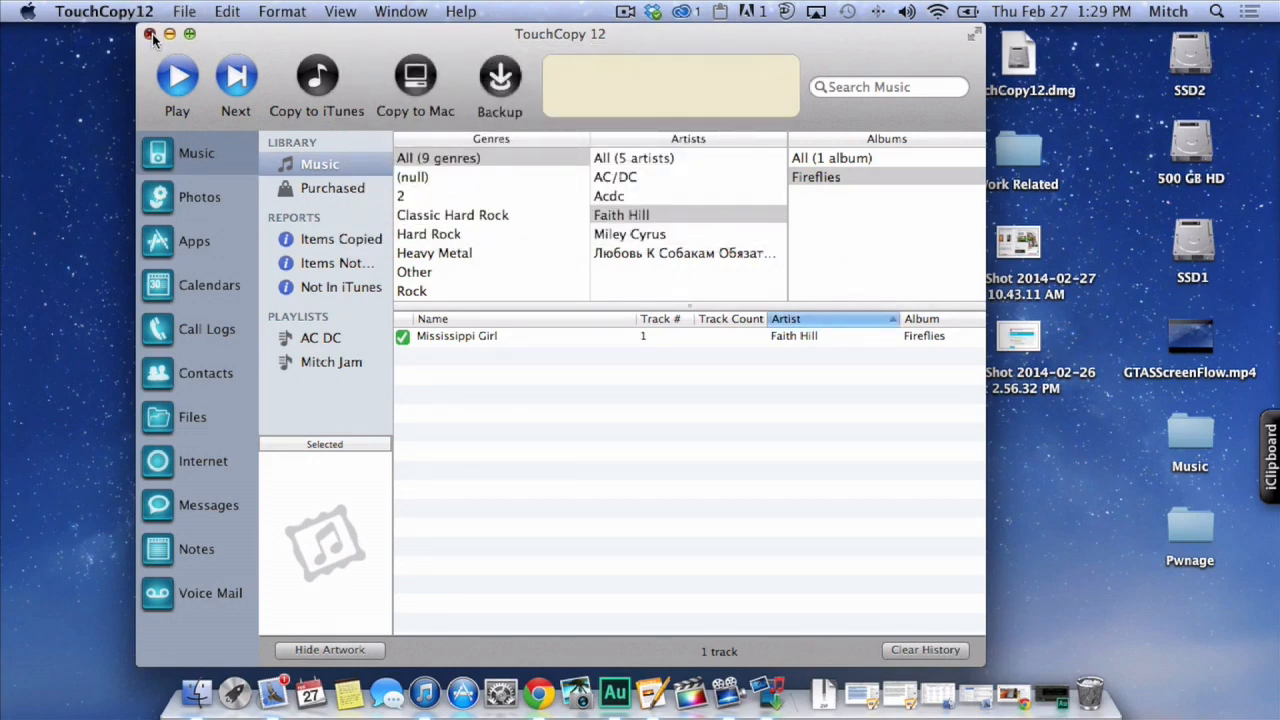
{"action": "left_click", "coordinate": [151, 34]}
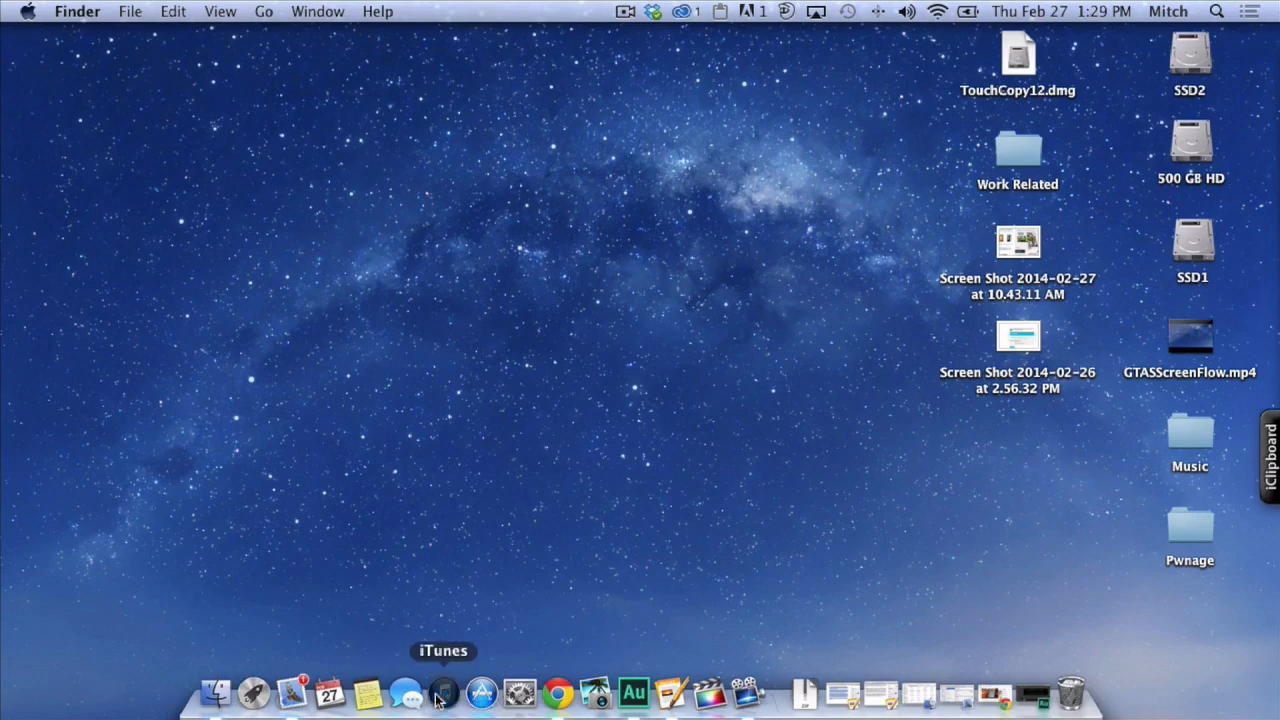
Open iTunes from the Dock to see 'Mississippi Girl' in the library.
{"action": "left_click", "coordinate": [443, 692]}
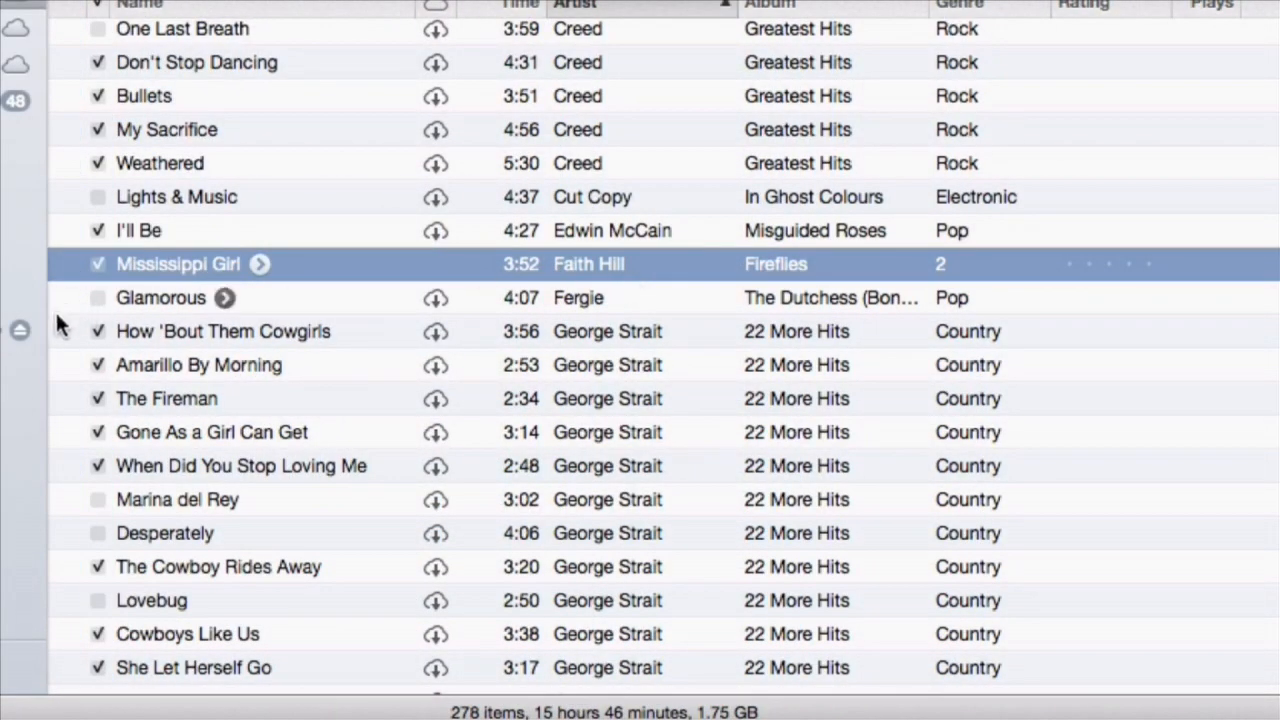
{"action": "mouse_move", "coordinate": [620, 297]}
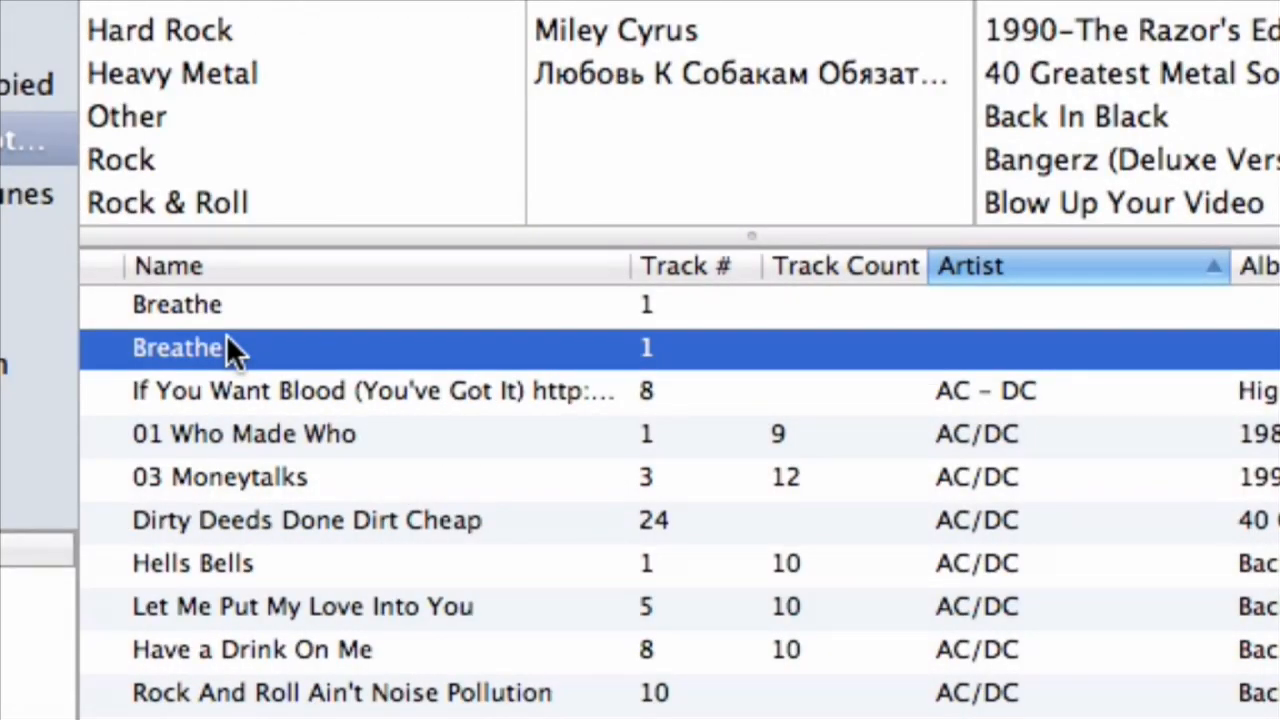
Copy one of the two 'Breathe' tracks from Items Not in iTunes into iTunes.
{"action": "left_click", "coordinate": [177, 305]}
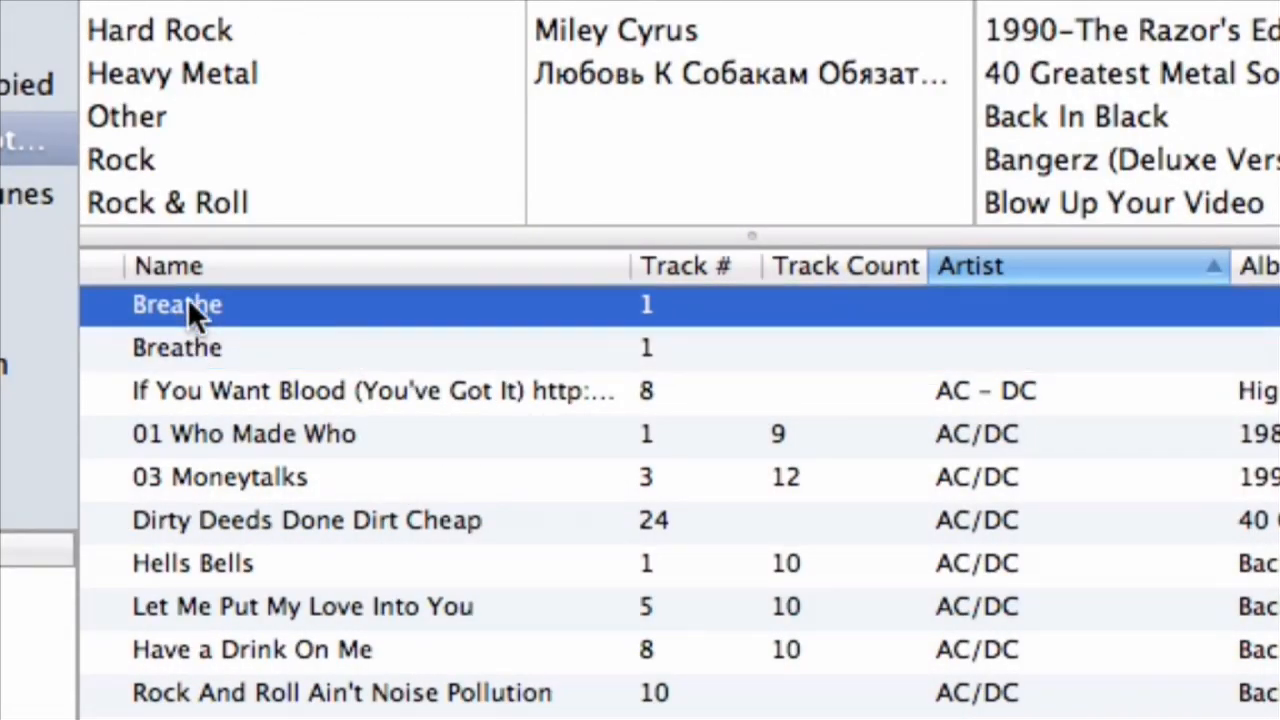
{"action": "mouse_move", "coordinate": [228, 308]}
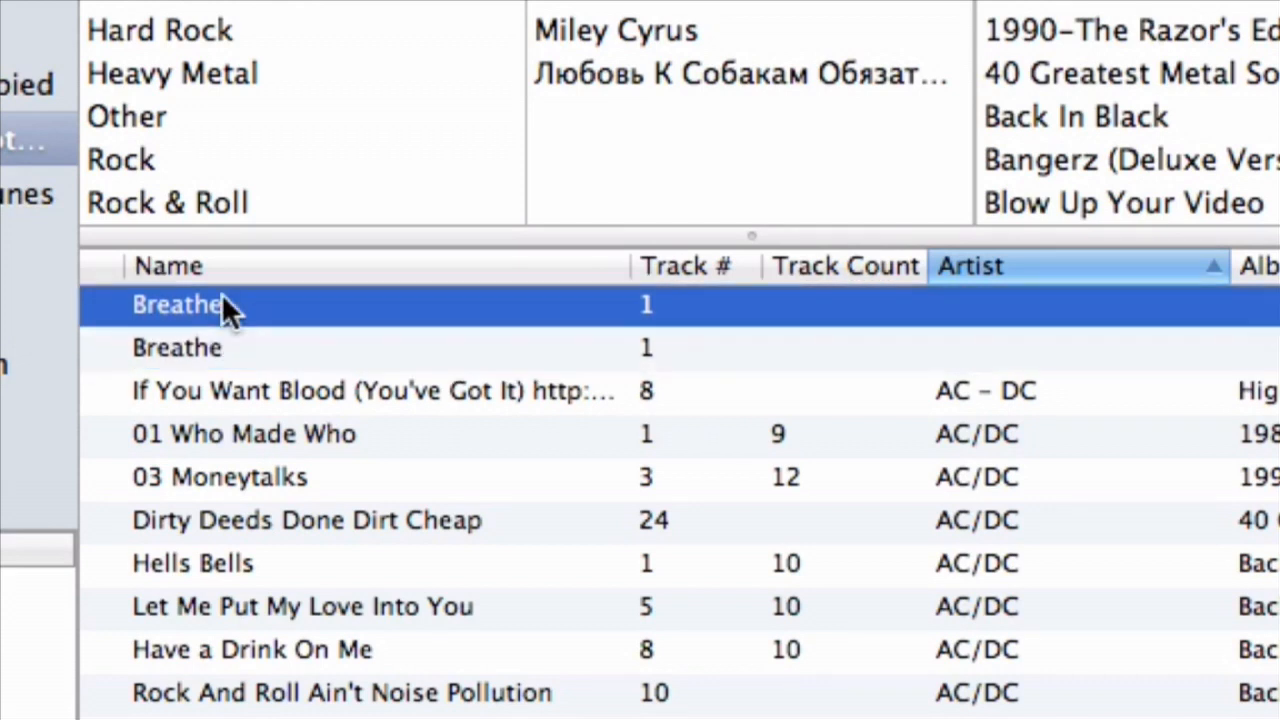
{"action": "left_click", "coordinate": [177, 347]}
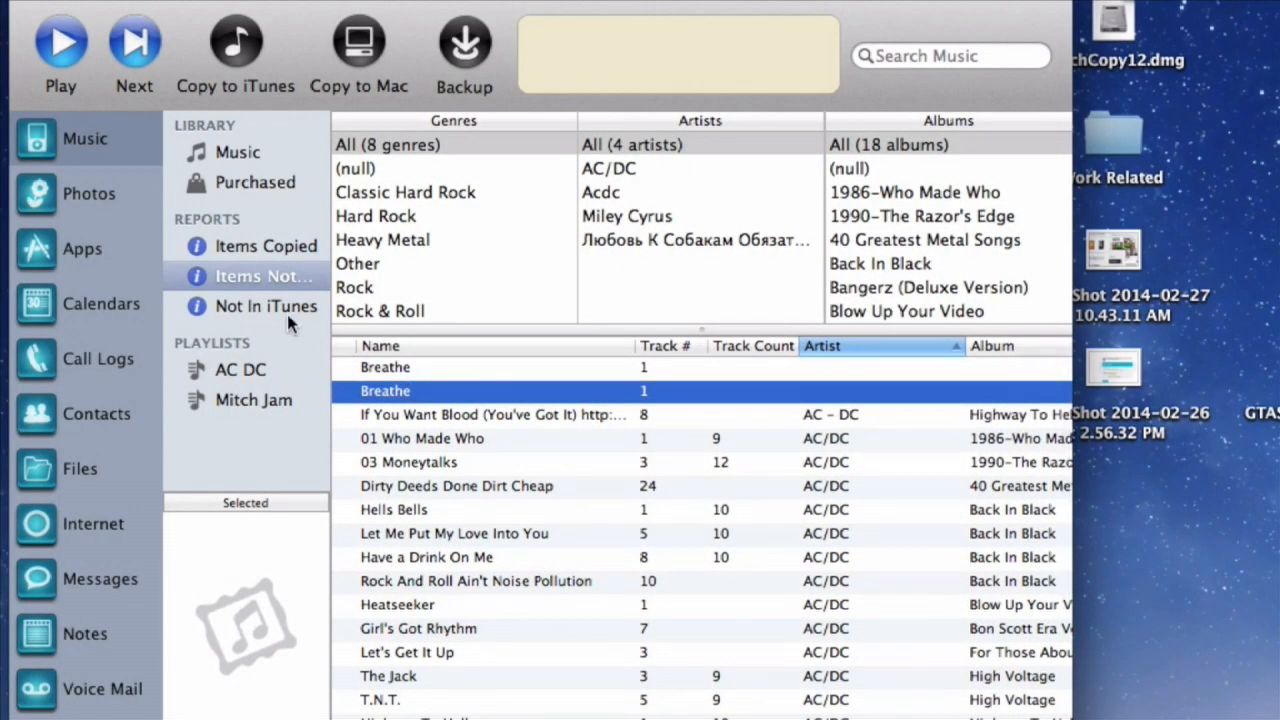
{"action": "left_click", "coordinate": [263, 276]}
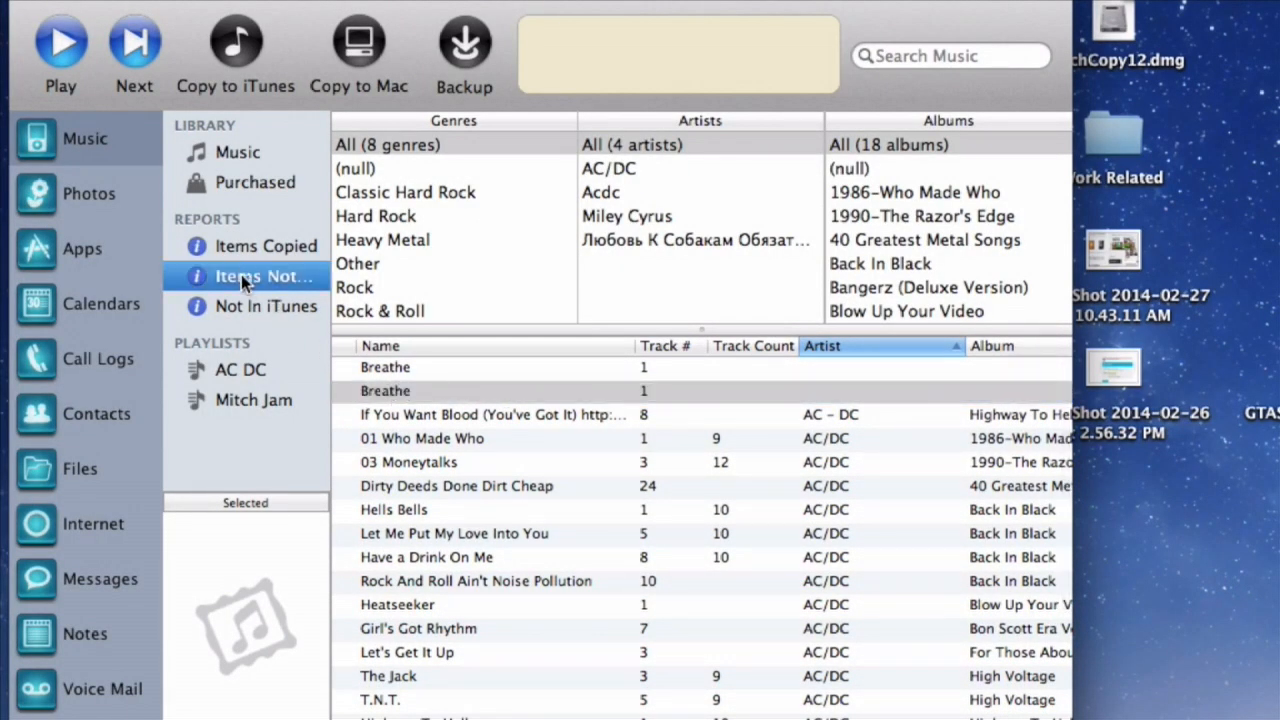
{"action": "left_click", "coordinate": [385, 367]}
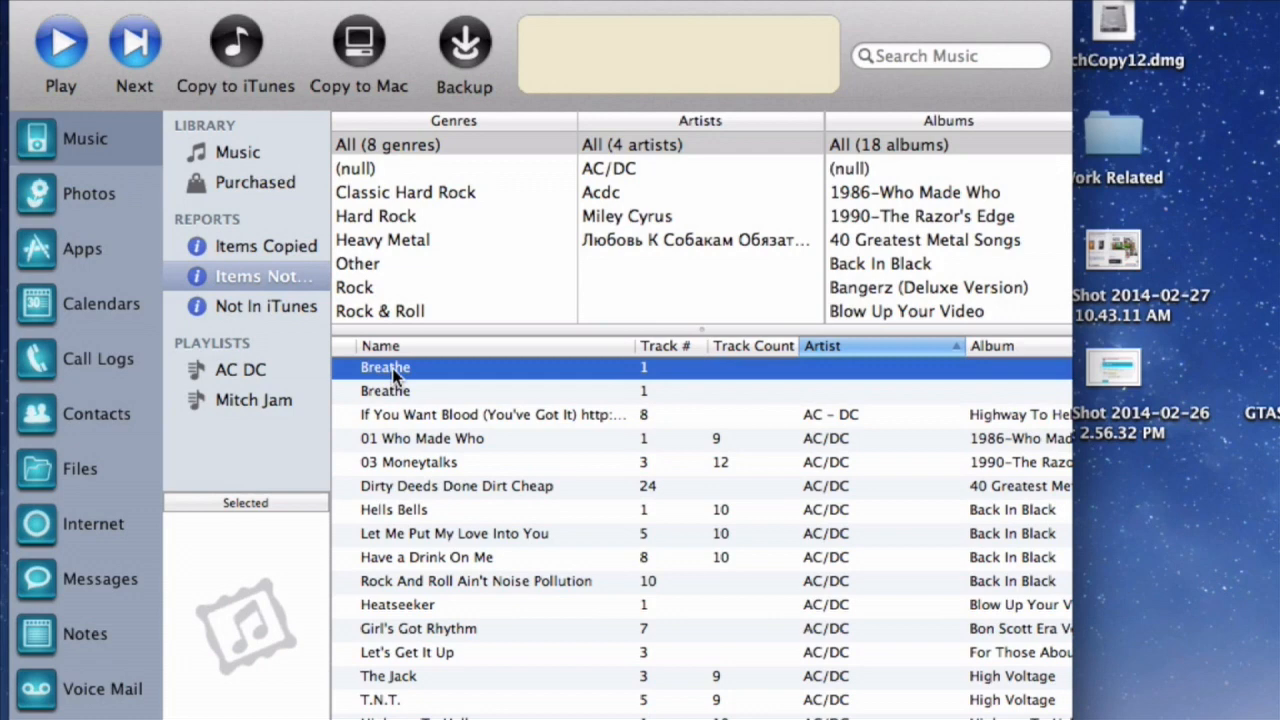
{"action": "mouse_move", "coordinate": [225, 45]}
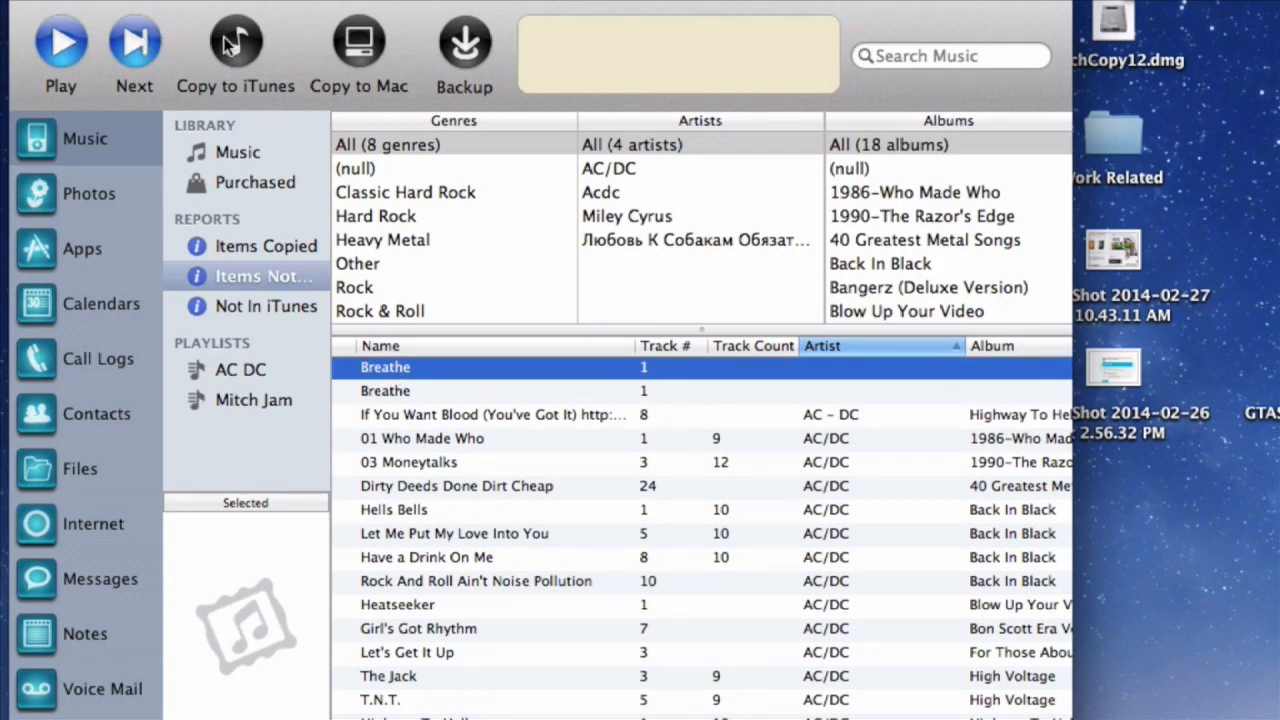
{"action": "left_click", "coordinate": [235, 55]}
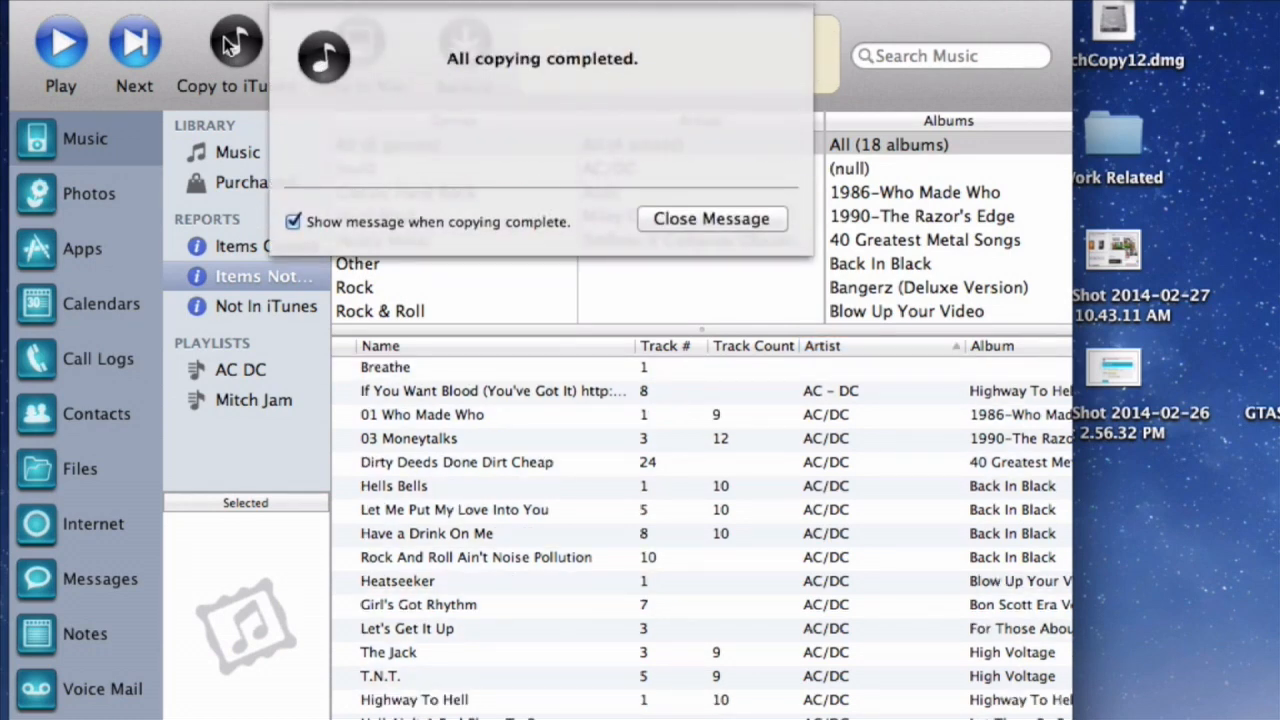
{"action": "mouse_move", "coordinate": [685, 232]}
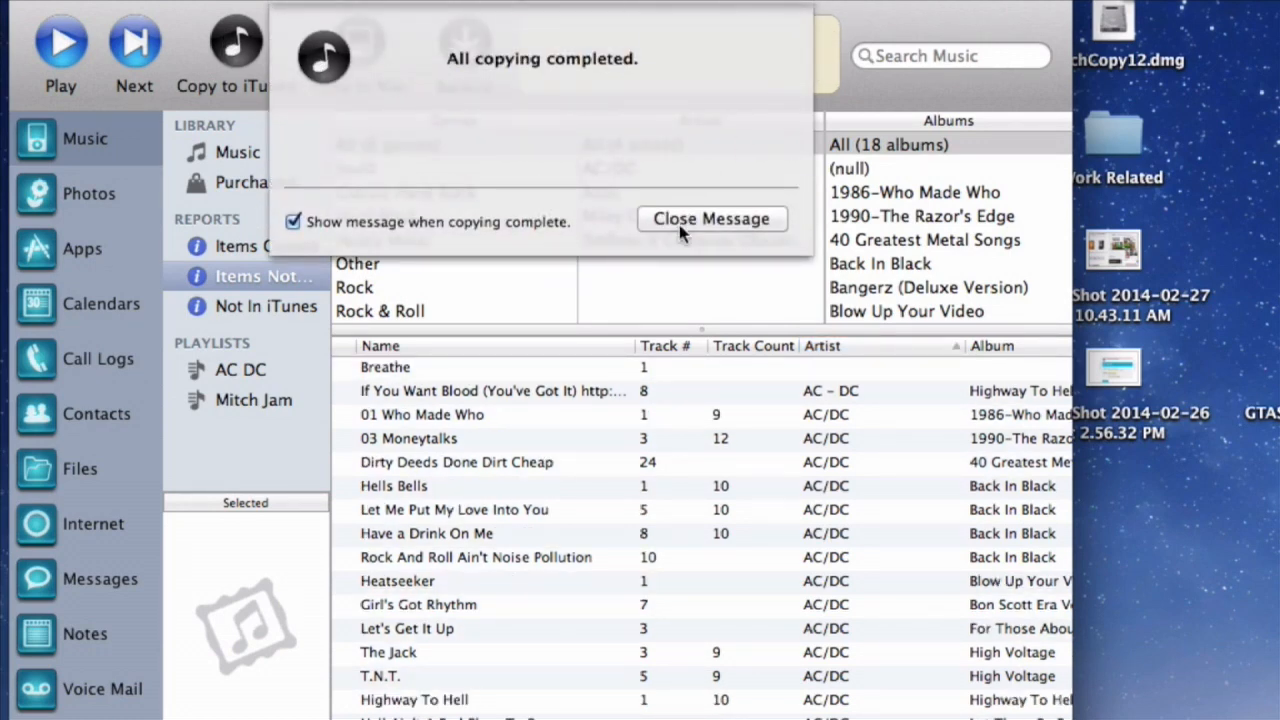
{"action": "left_click", "coordinate": [711, 218]}
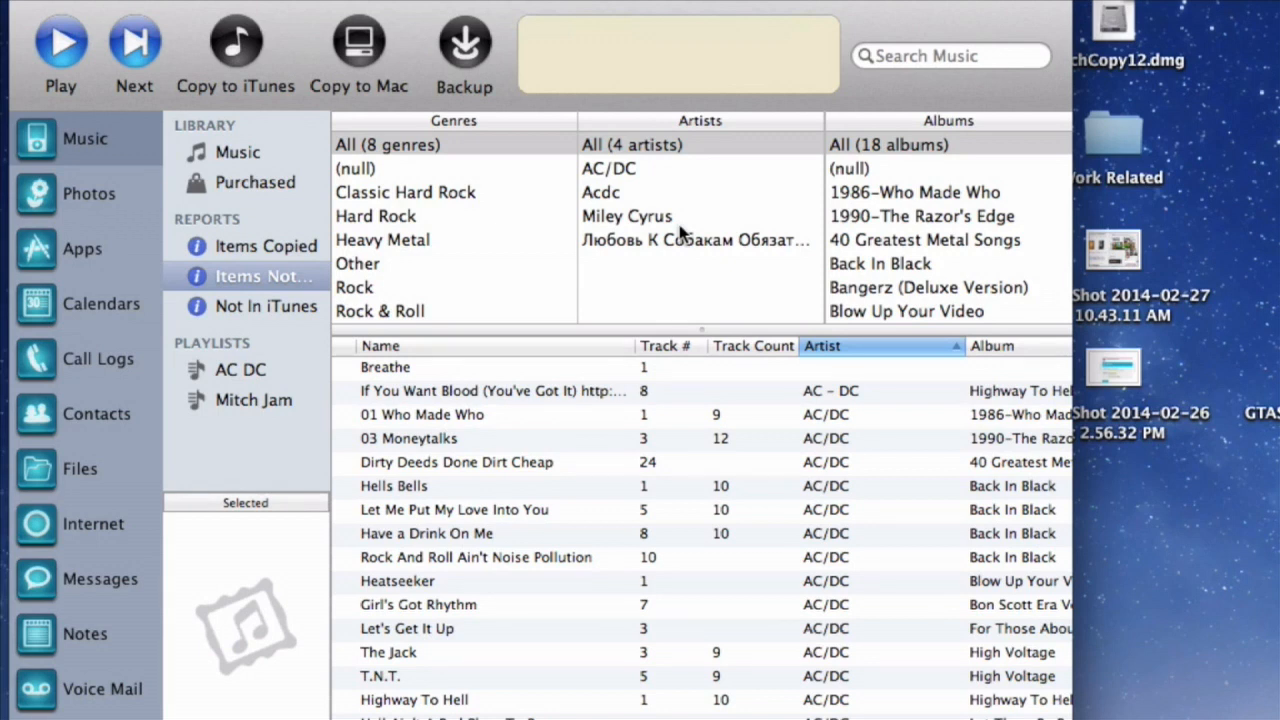
{"action": "mouse_move", "coordinate": [680, 235]}
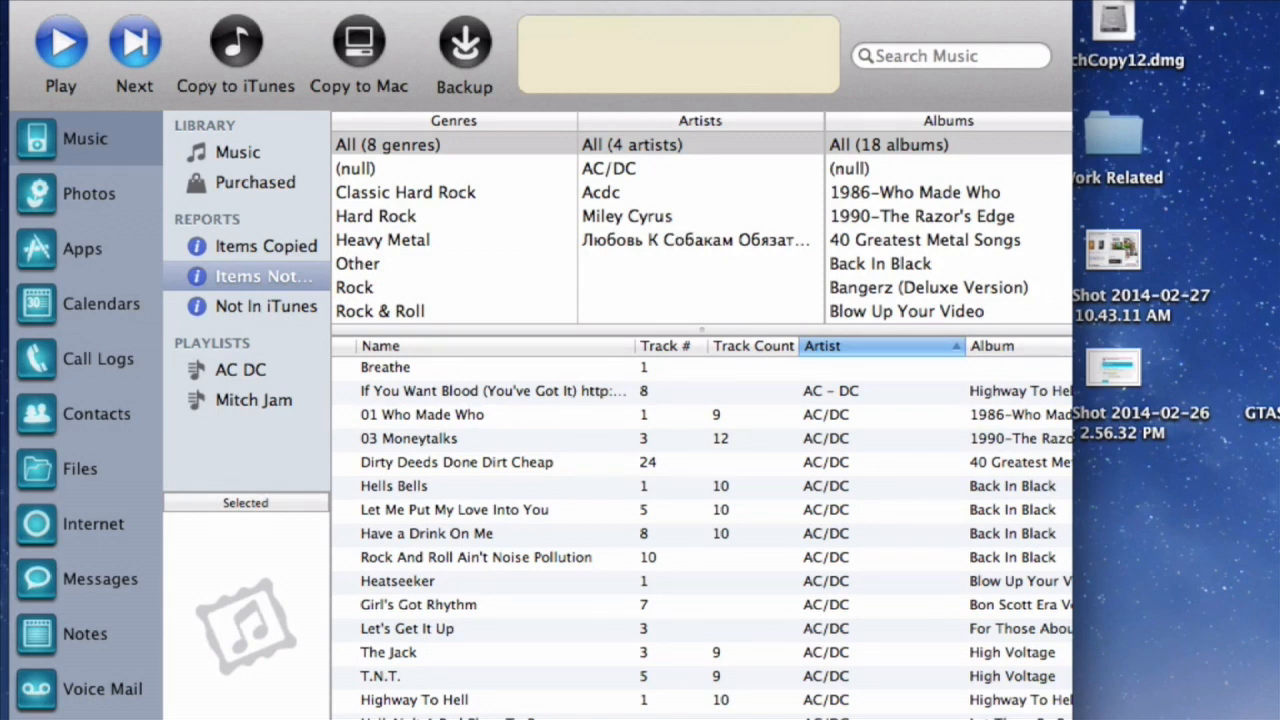
{"action": "mouse_move", "coordinate": [58, 22]}
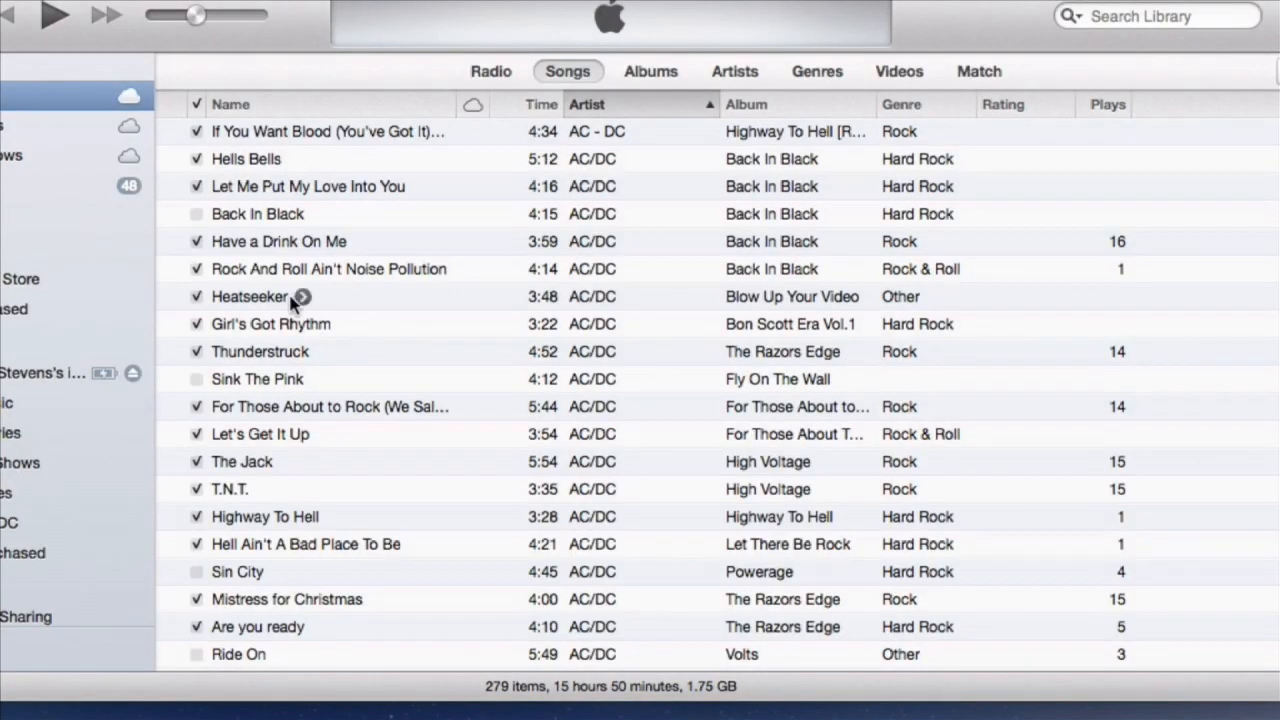
Search iTunes for 'breathe', play the copied Breathe track, then pause it.
{"action": "scroll", "scroll_direction": "down", "scroll_amount": 3}
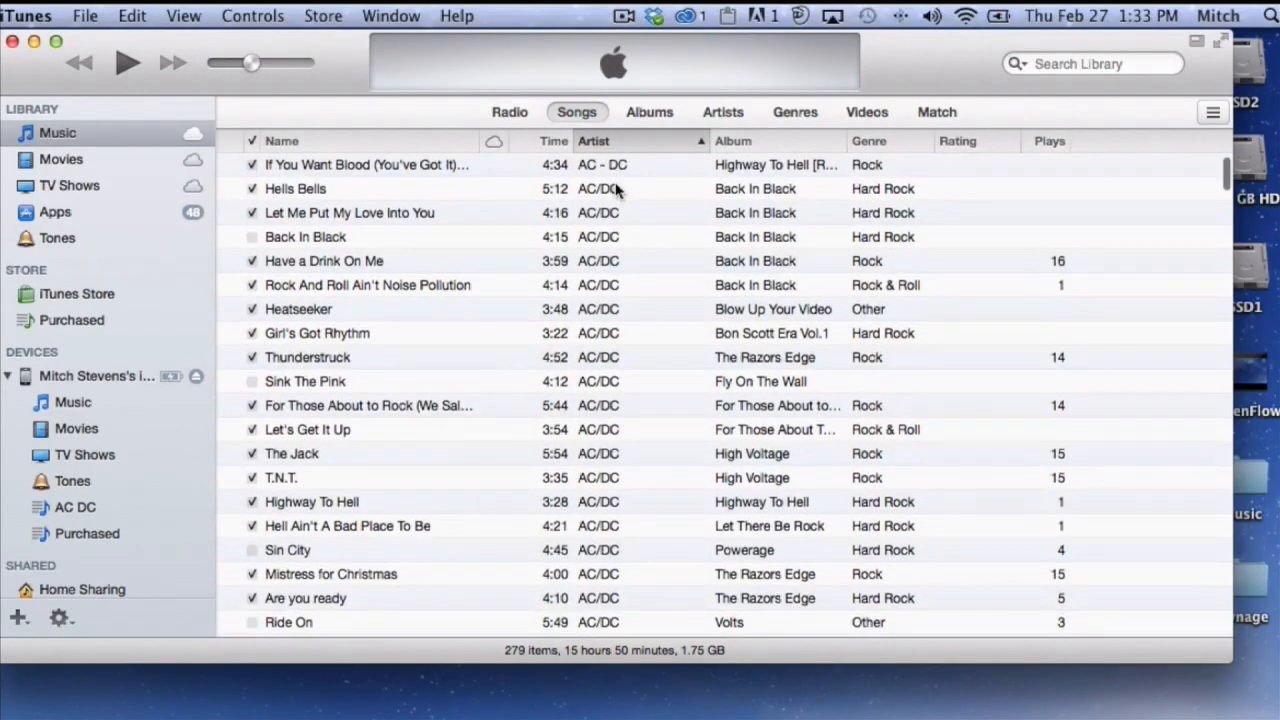
{"action": "type", "text": "b"}
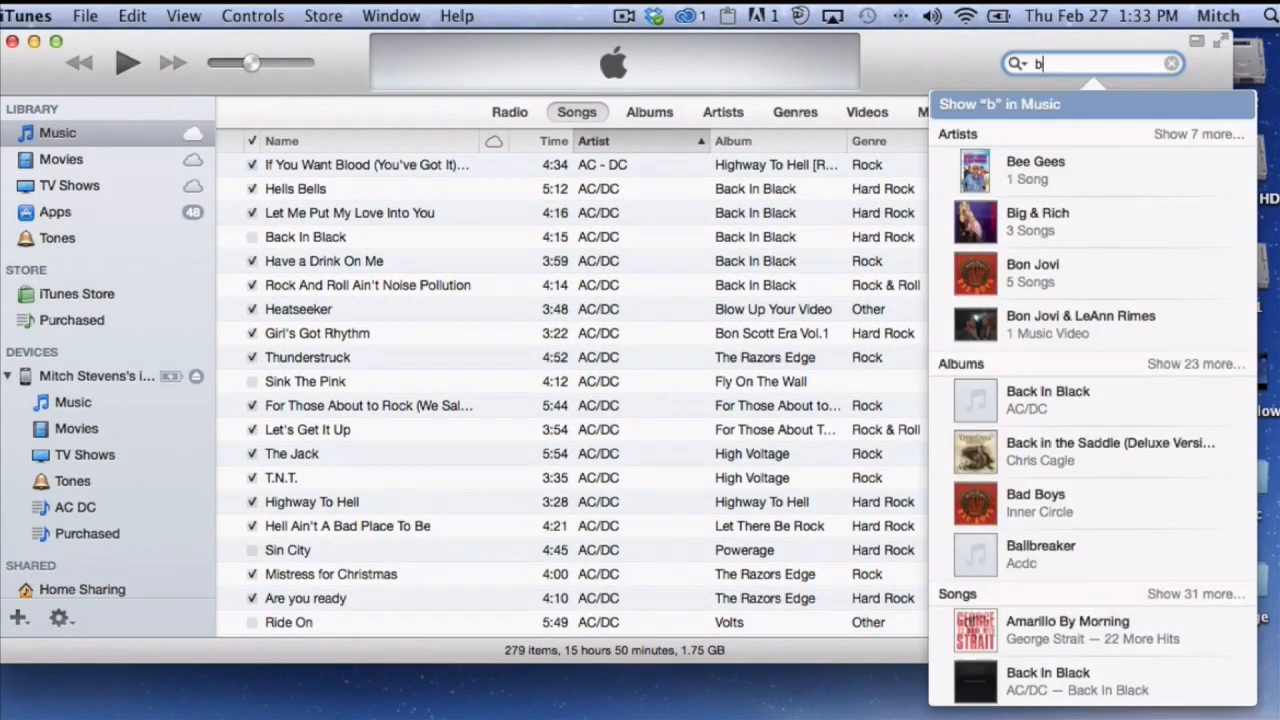
{"action": "type", "text": "breathe"}
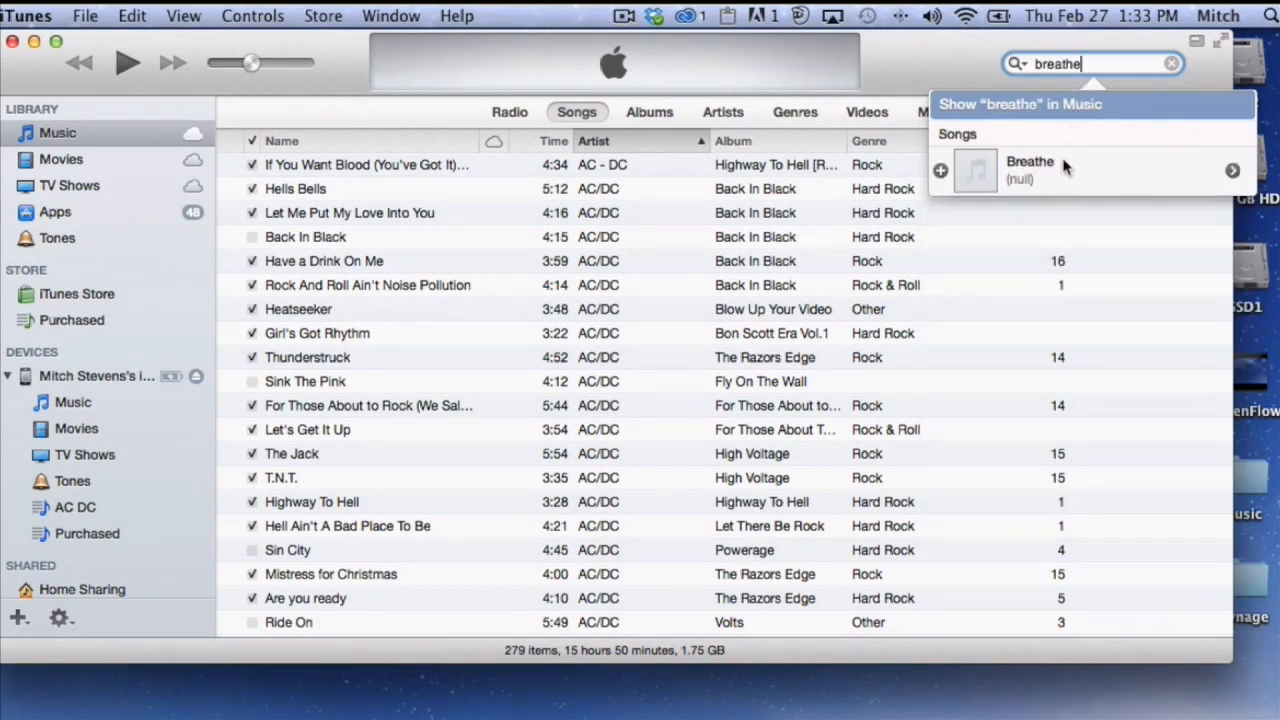
{"action": "left_click", "coordinate": [1030, 170]}
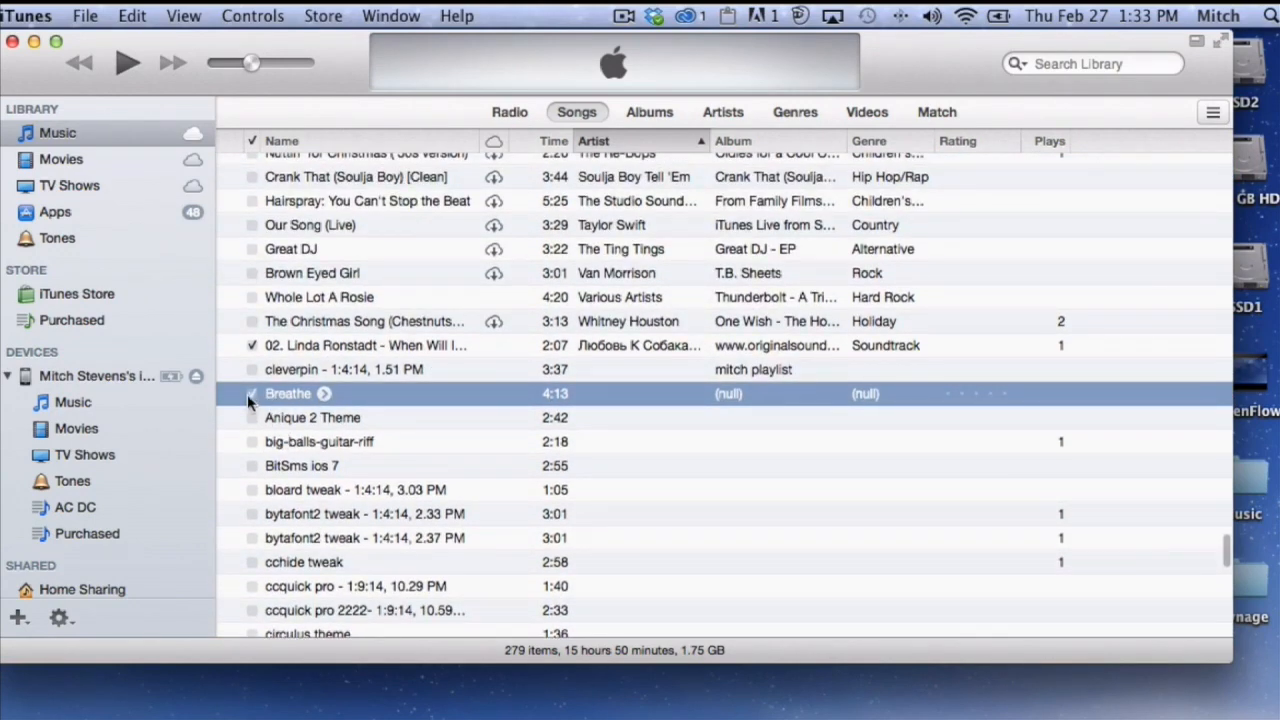
{"action": "scroll", "scroll_direction": "down", "scroll_amount": 3}
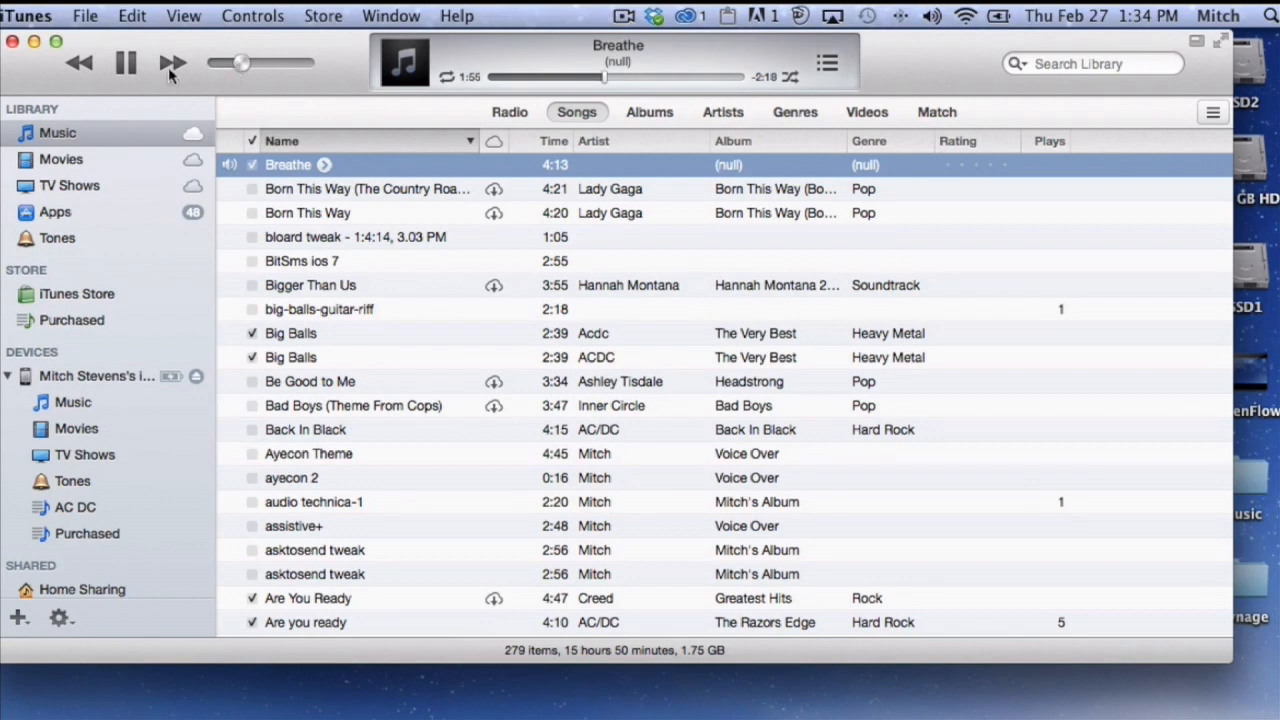
{"action": "left_click", "coordinate": [127, 62]}
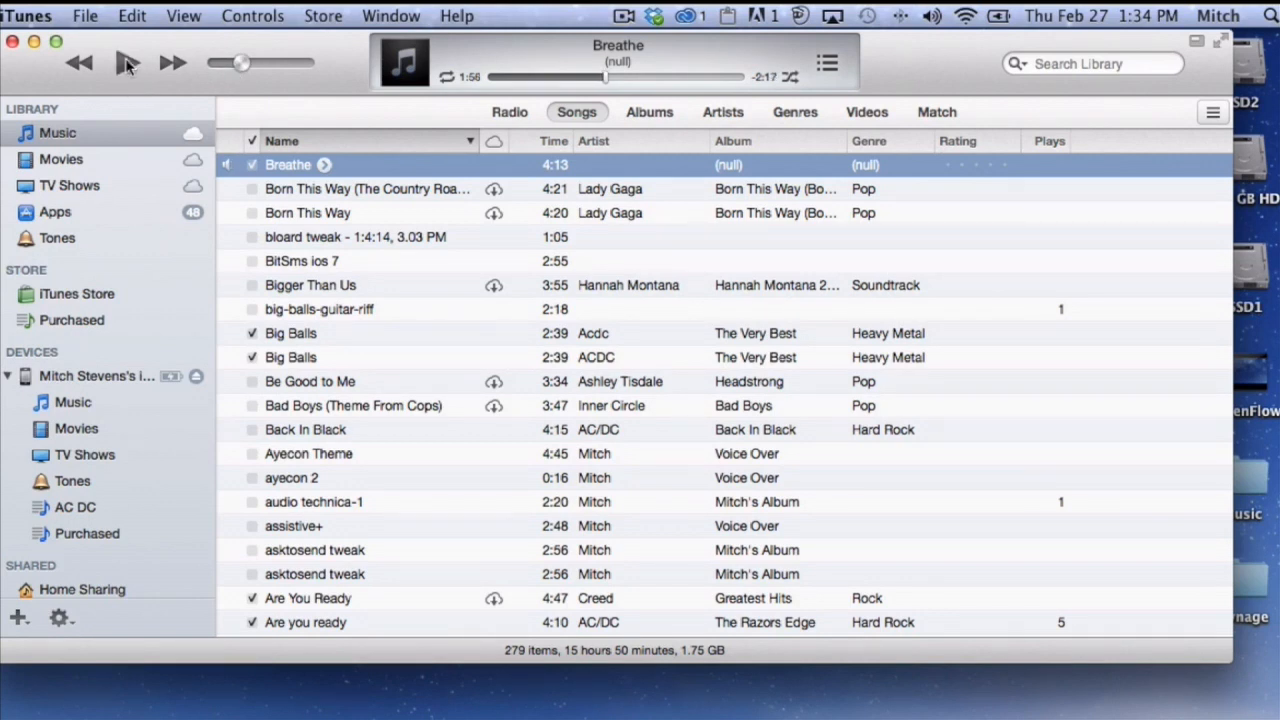